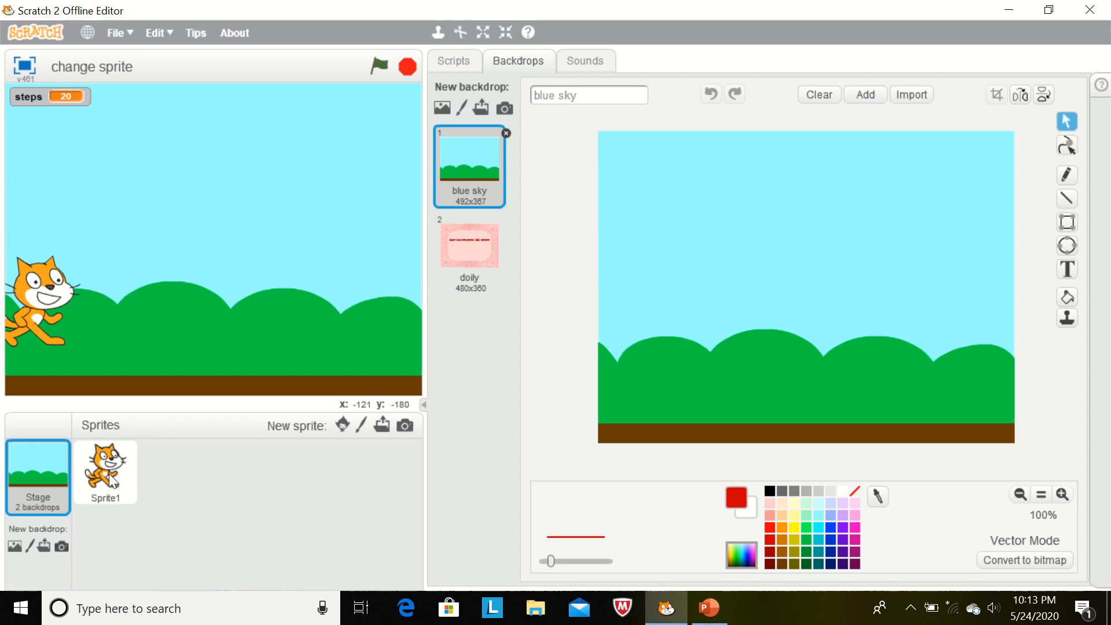
Open Sprite1's costumes and browse the costume library, closing it without adding abby-b.
right_click(106, 471)
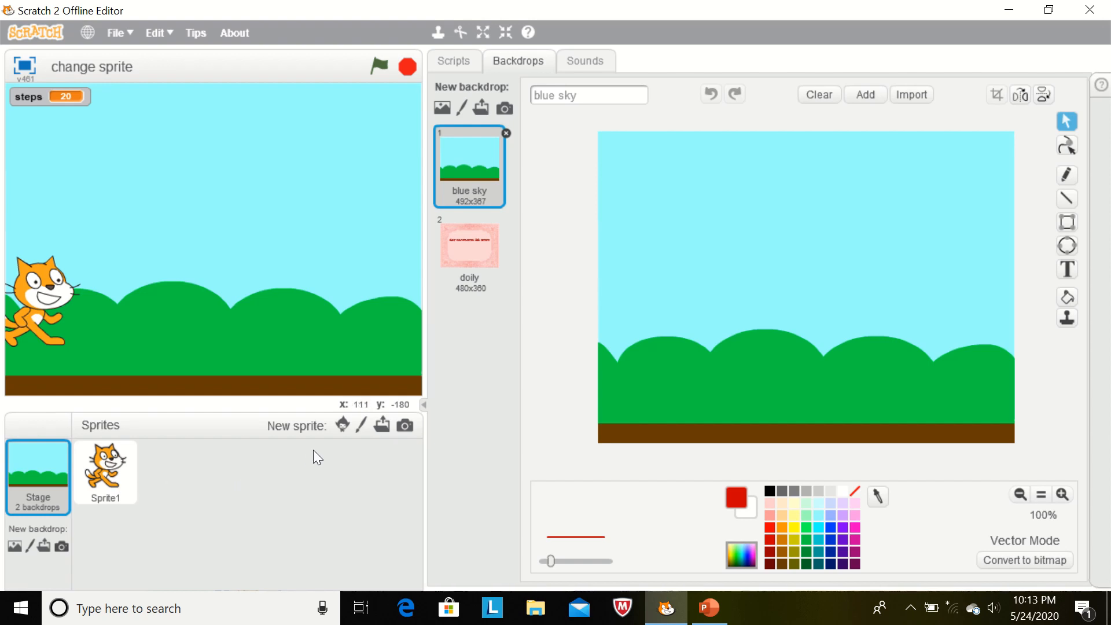
mouse_move(342, 425)
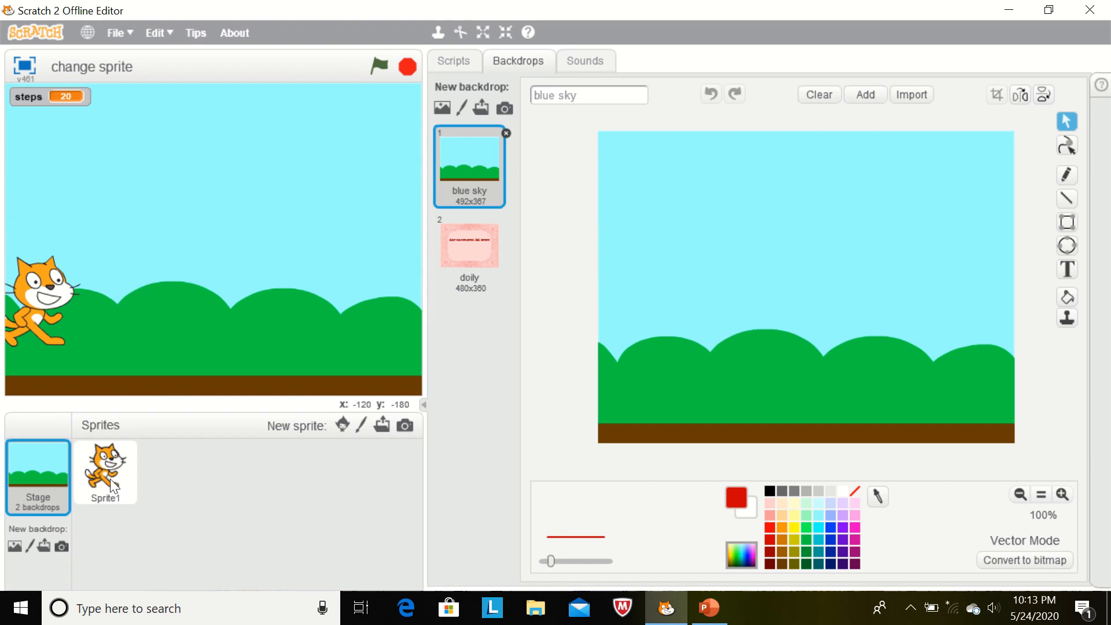
click(105, 472)
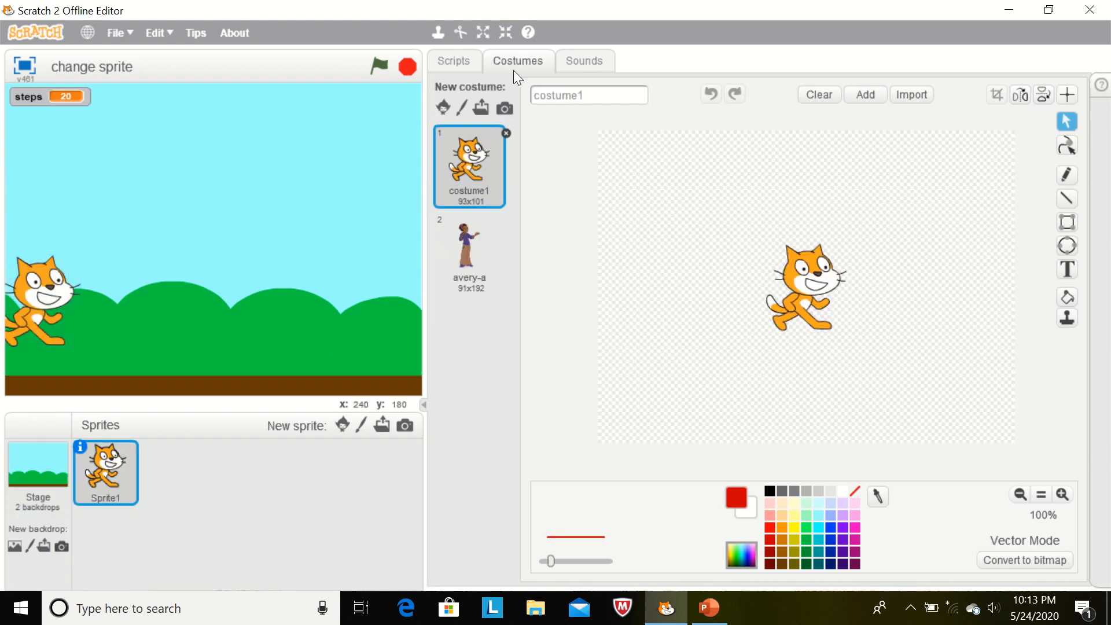
mouse_move(515, 70)
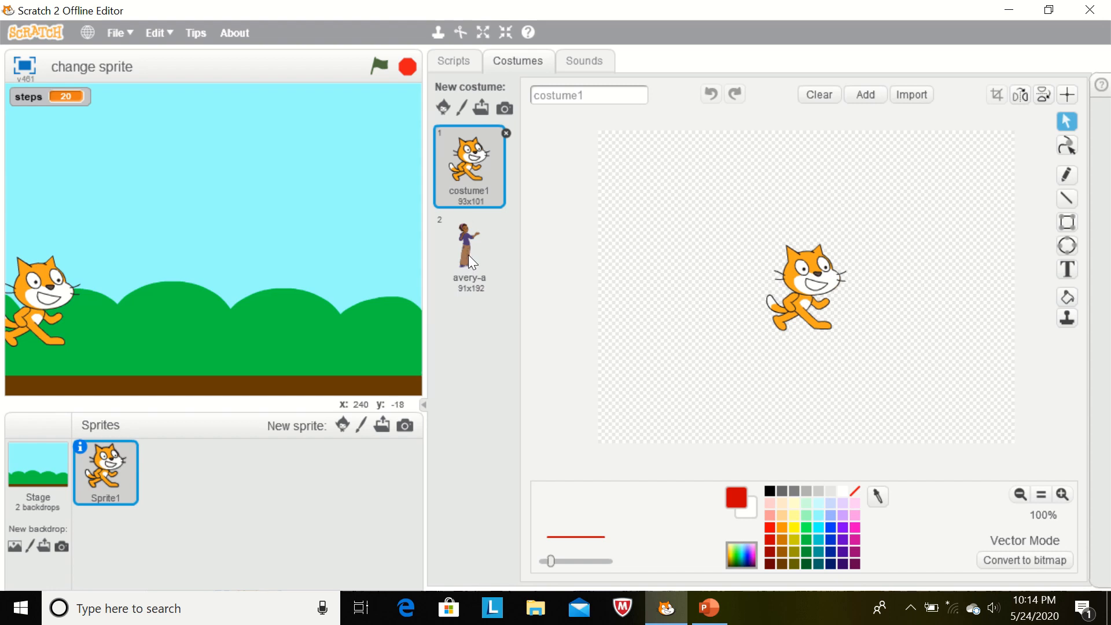
mouse_move(442, 107)
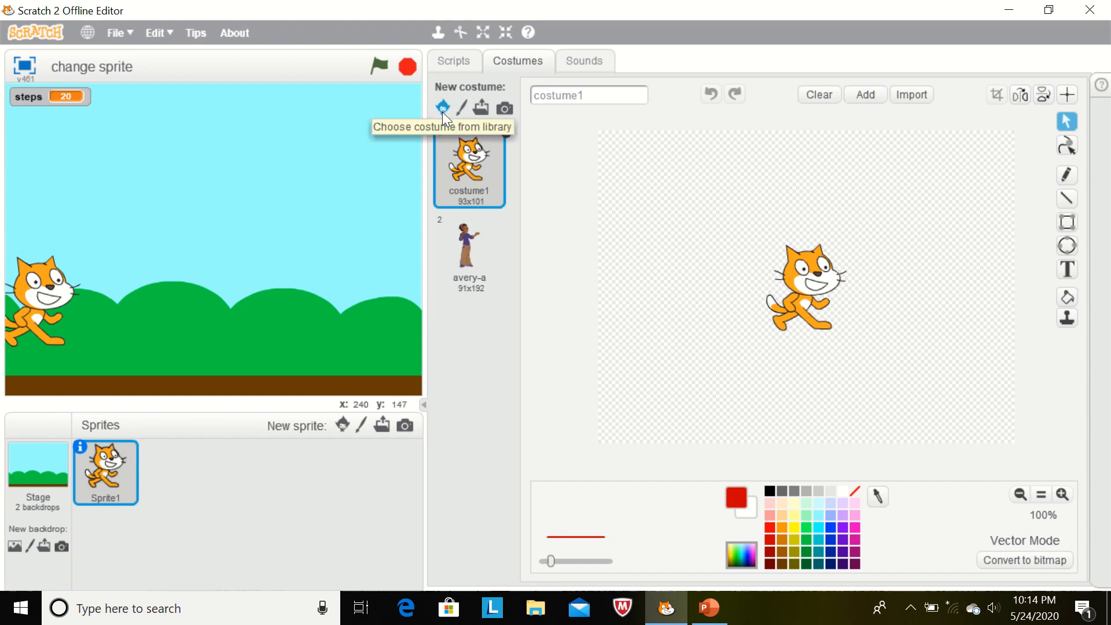
click(442, 107)
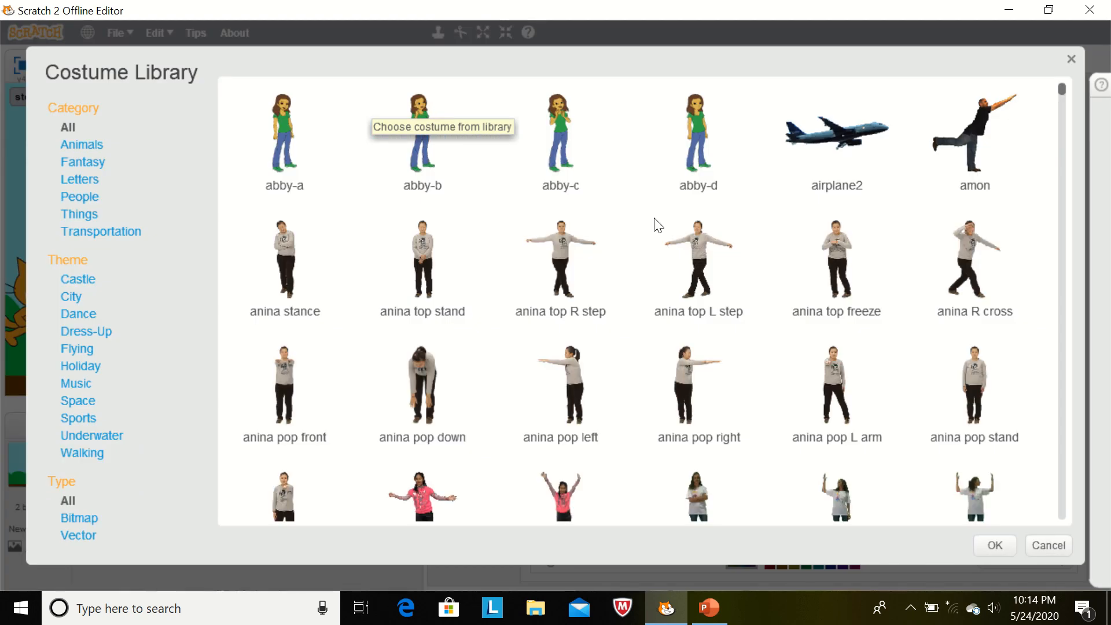
click(422, 135)
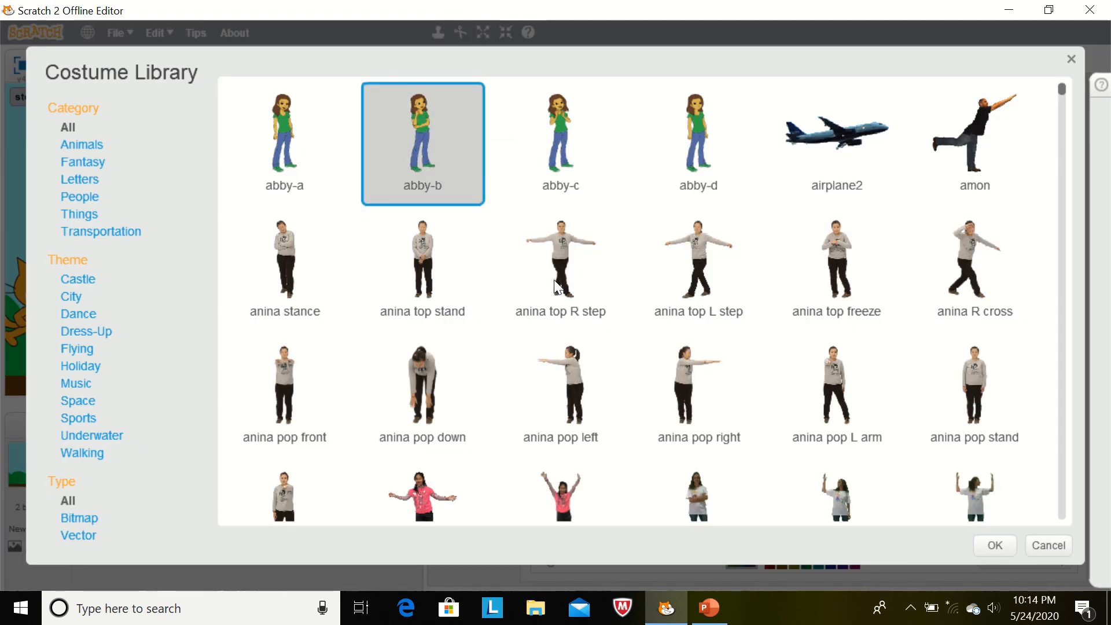
click(994, 546)
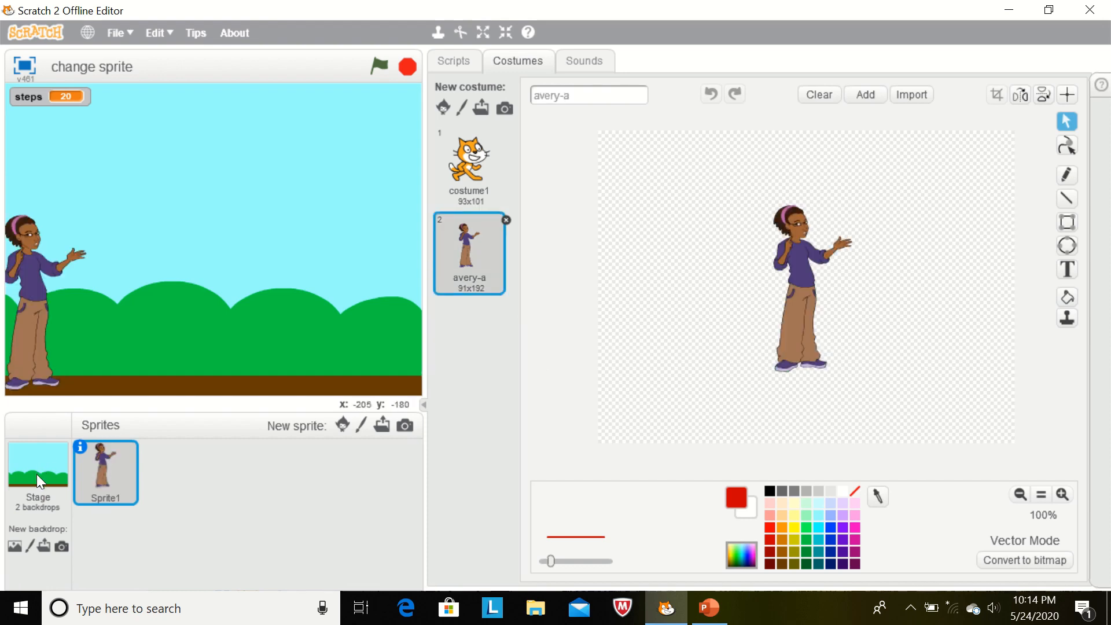
Select the Stage and add hearts1 from the backdrop library as its third backdrop.
click(38, 468)
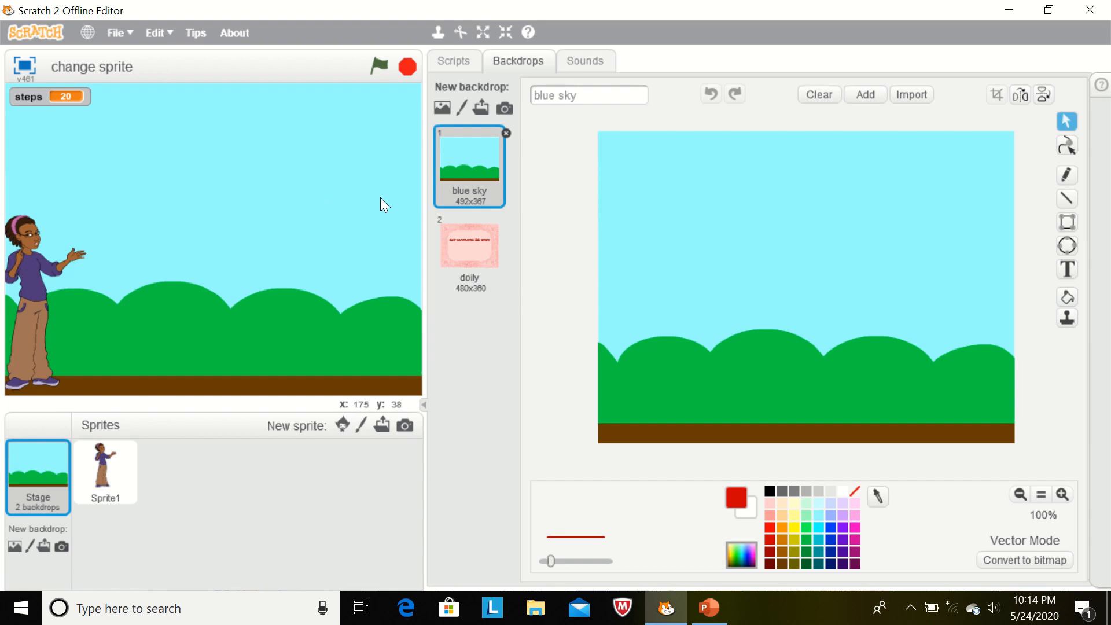
mouse_move(474, 171)
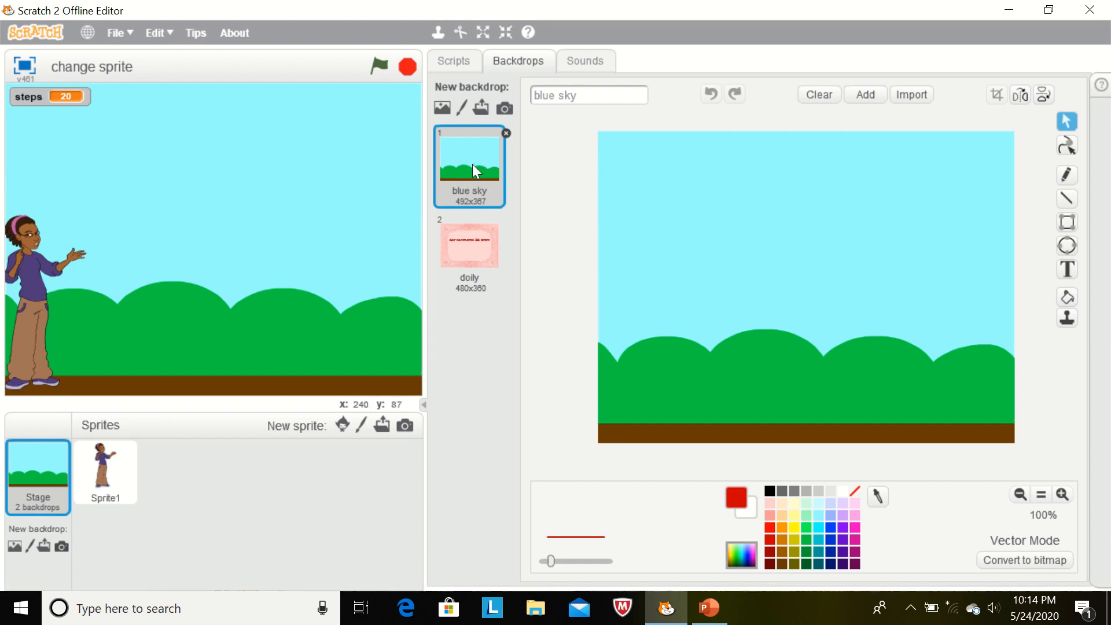
mouse_move(523, 63)
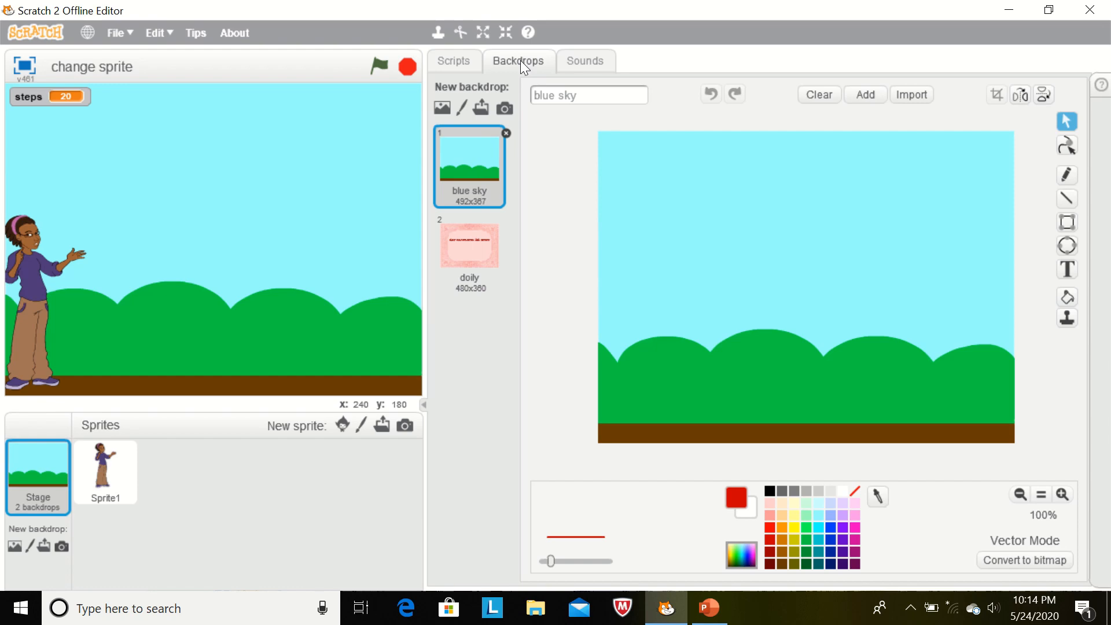
click(441, 108)
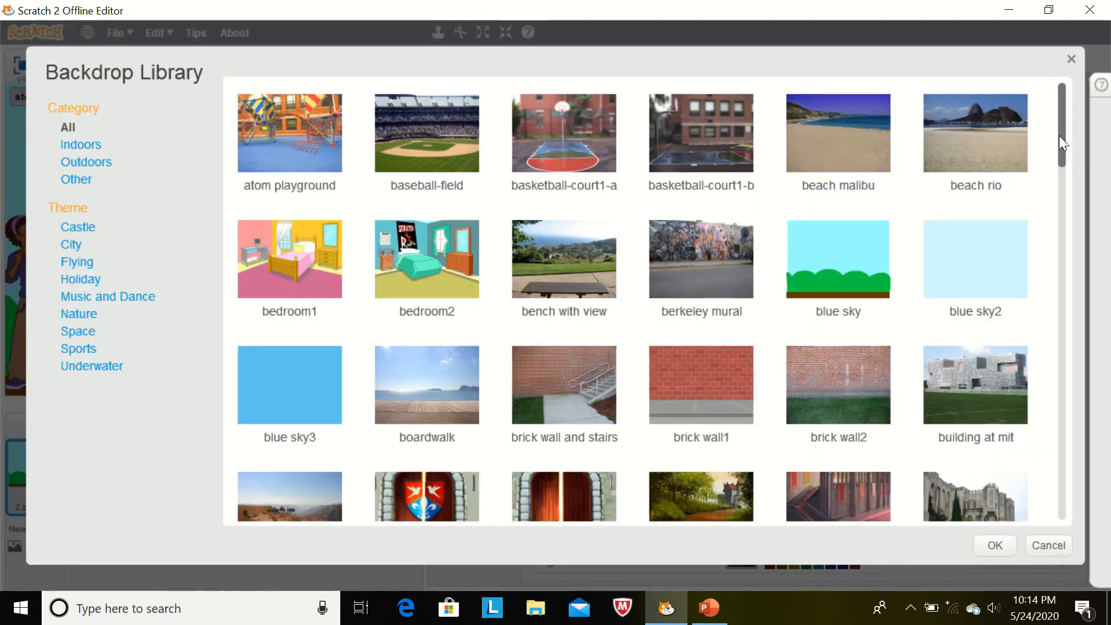
scroll(down, 3)
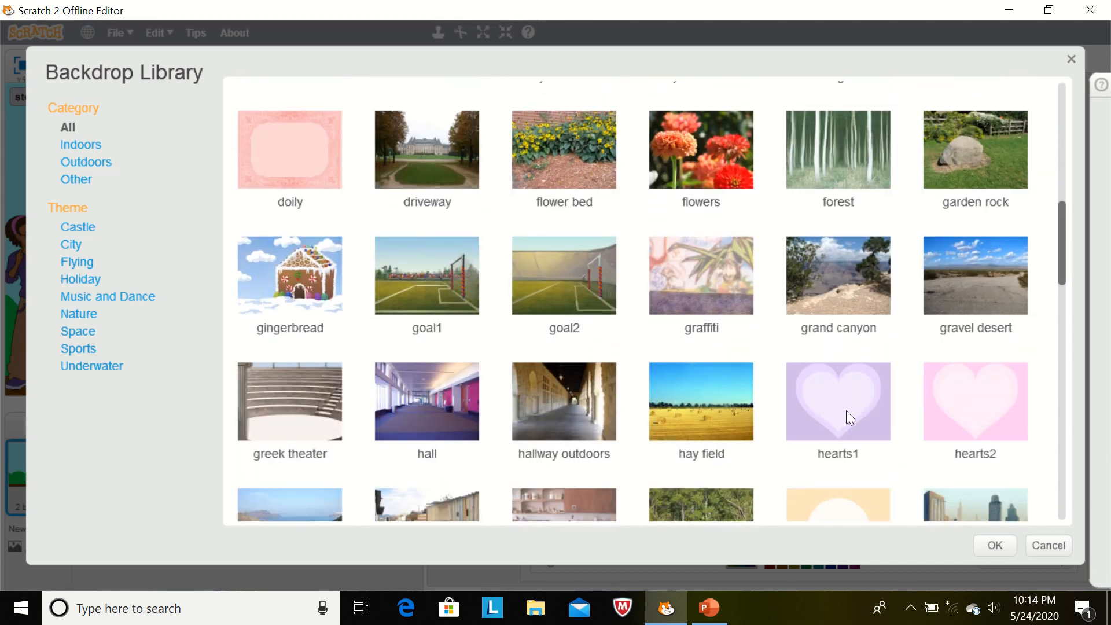
click(838, 402)
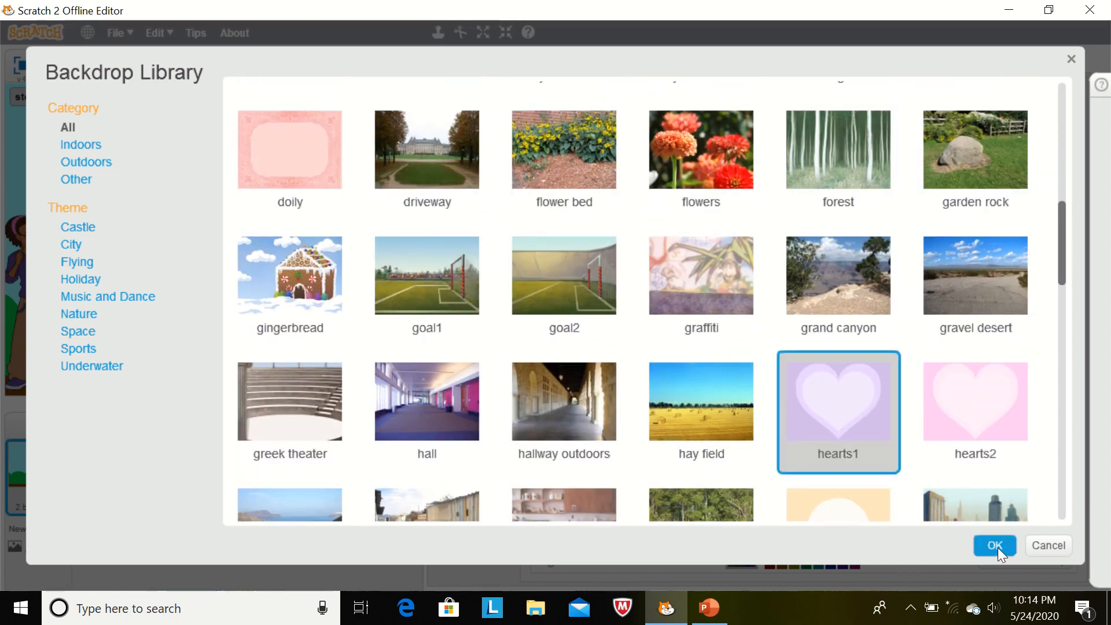
click(995, 545)
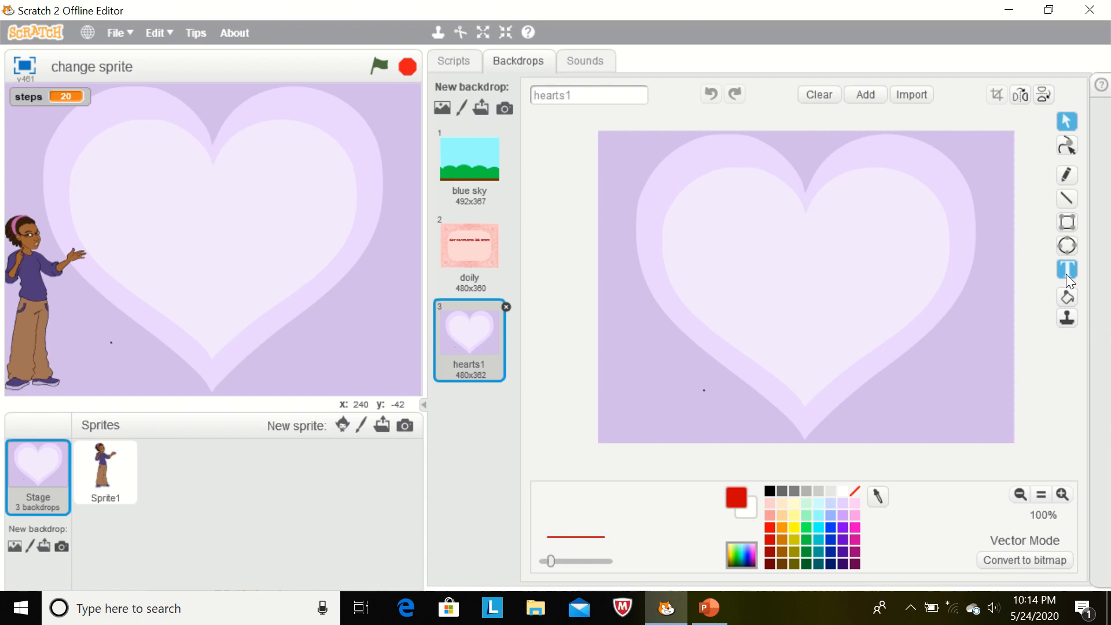
Write 'win' on the hearts1 backdrop and set its font to Marker.
click(1066, 269)
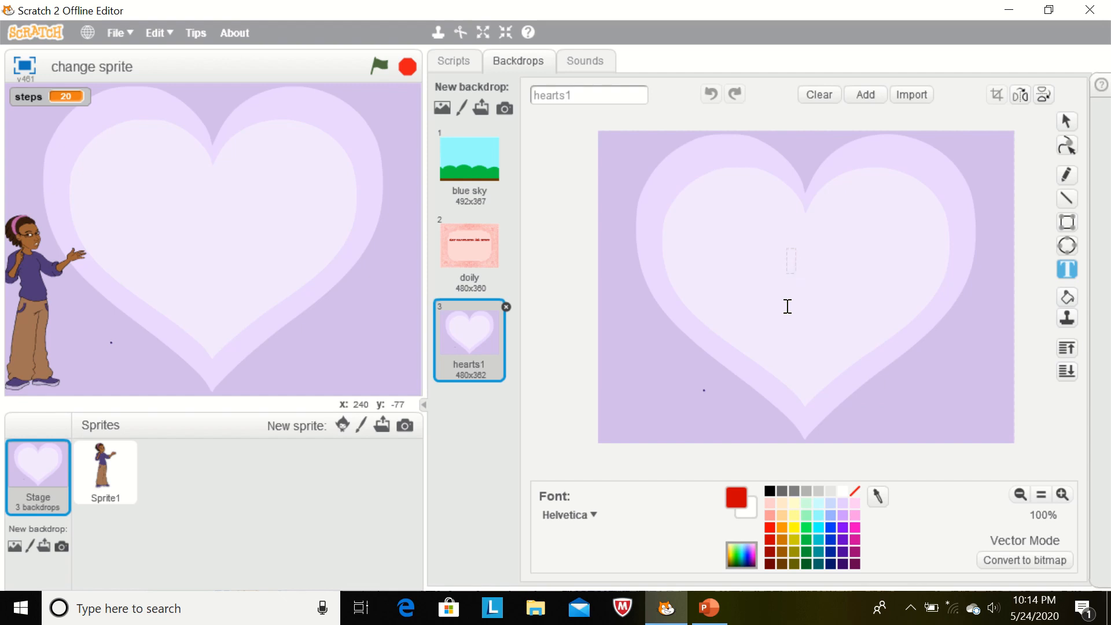
text(win)
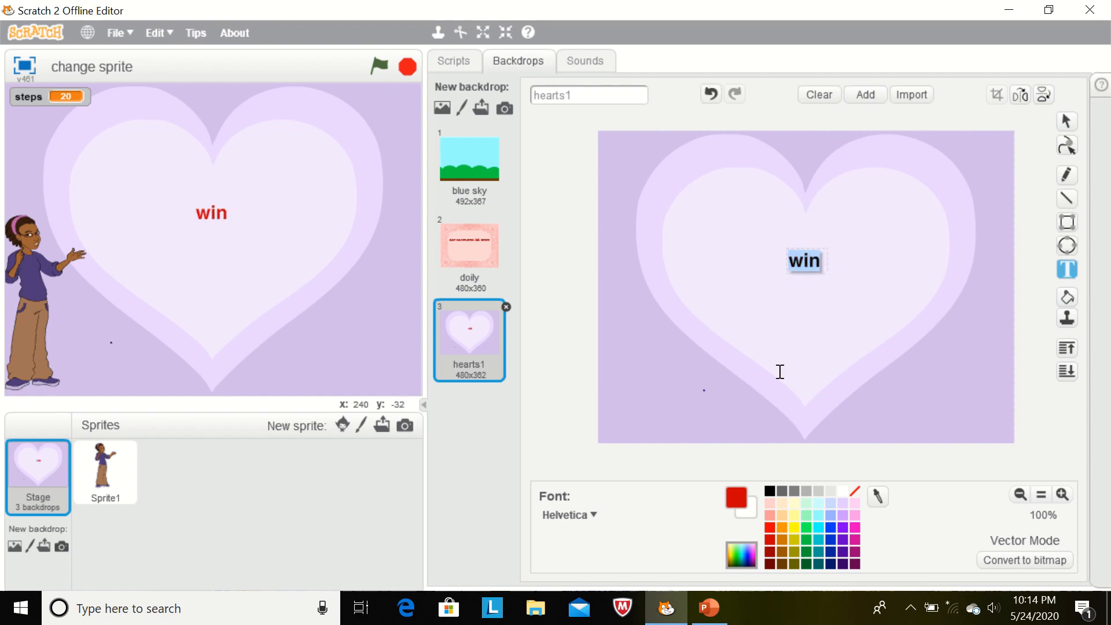
click(568, 515)
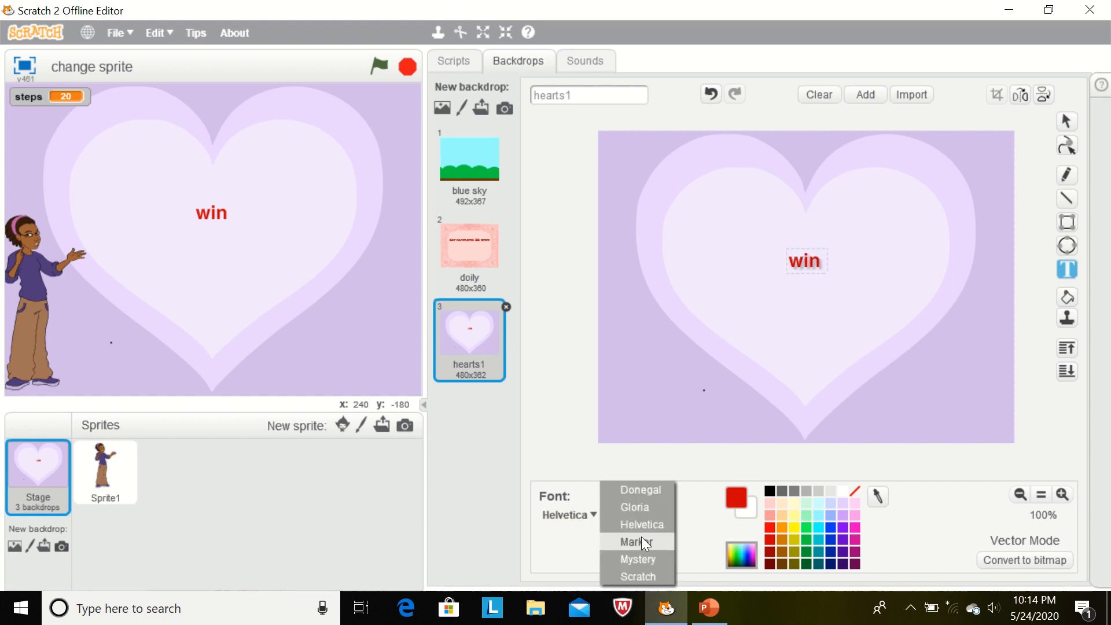
mouse_move(641, 547)
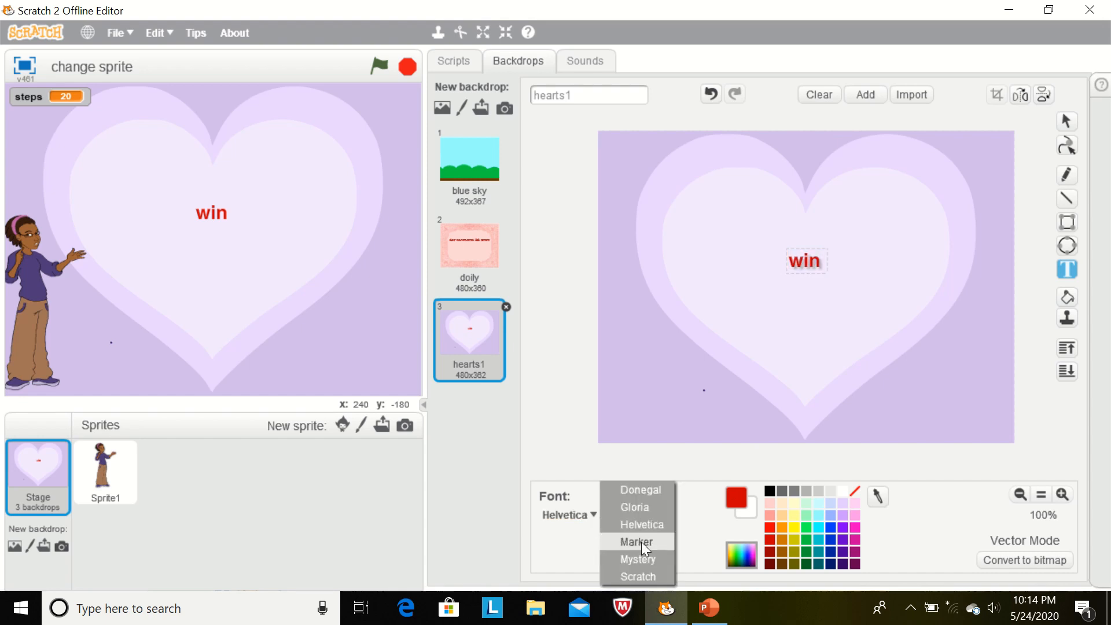
click(635, 542)
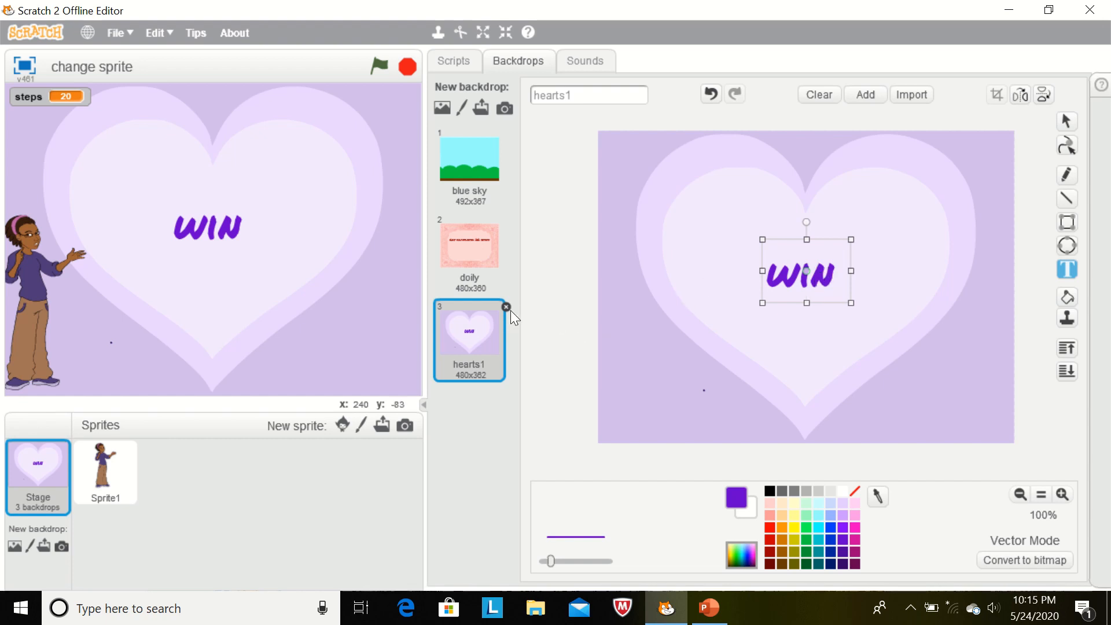
Delete hearts1, put Sprite1 back in the cat costume, and show its script.
click(505, 307)
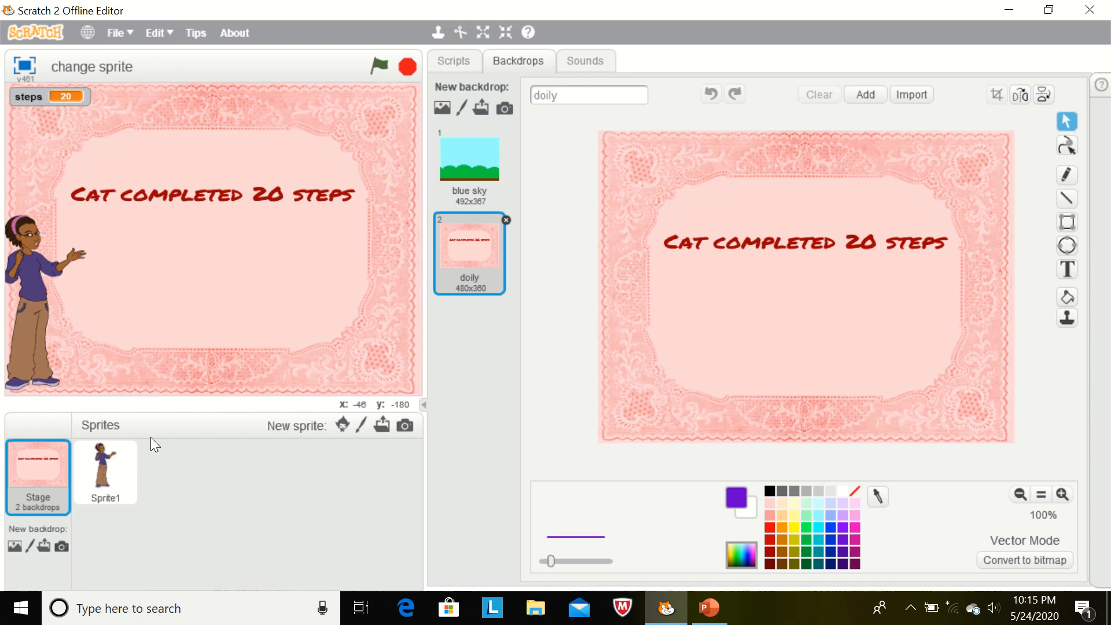
click(105, 472)
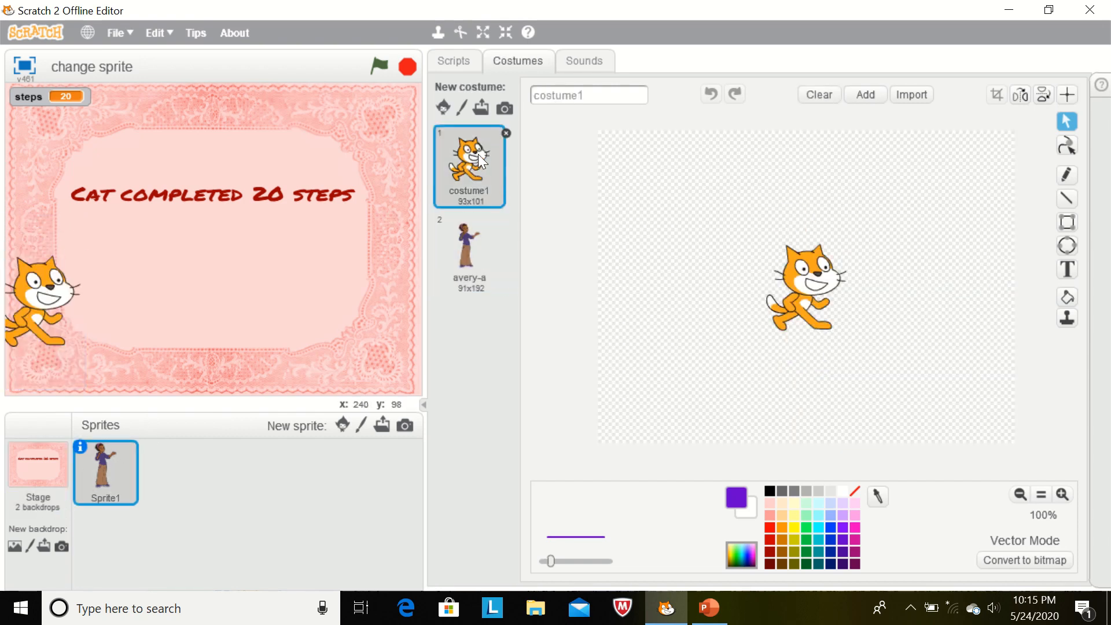
click(454, 61)
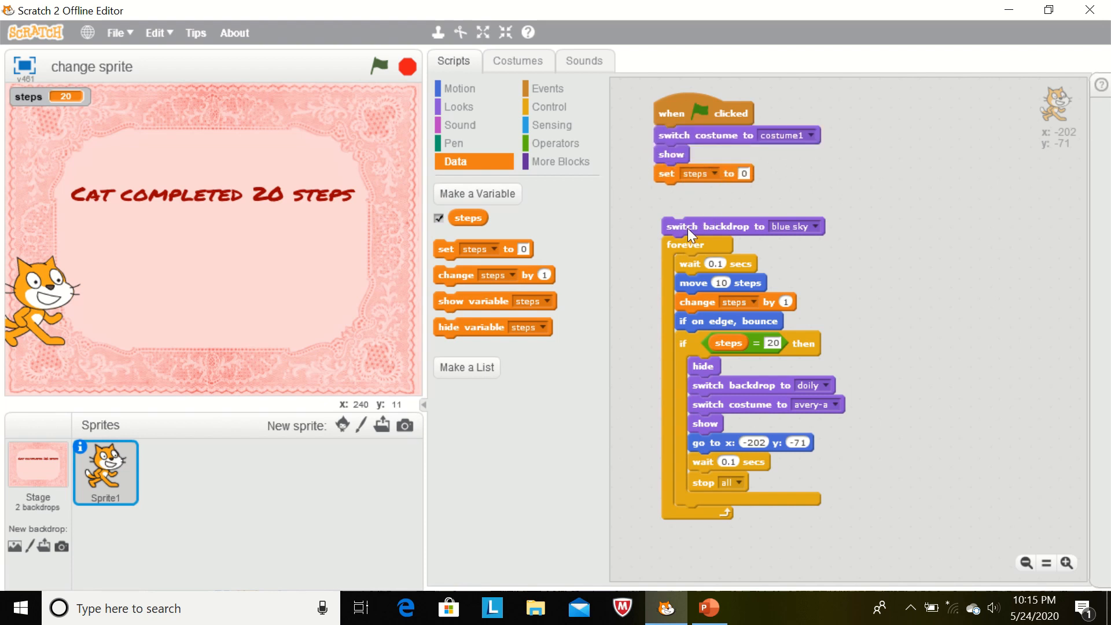
Attach the blue sky backdrop block after the costume reset in the cat's script.
drag(683, 227, 682, 192)
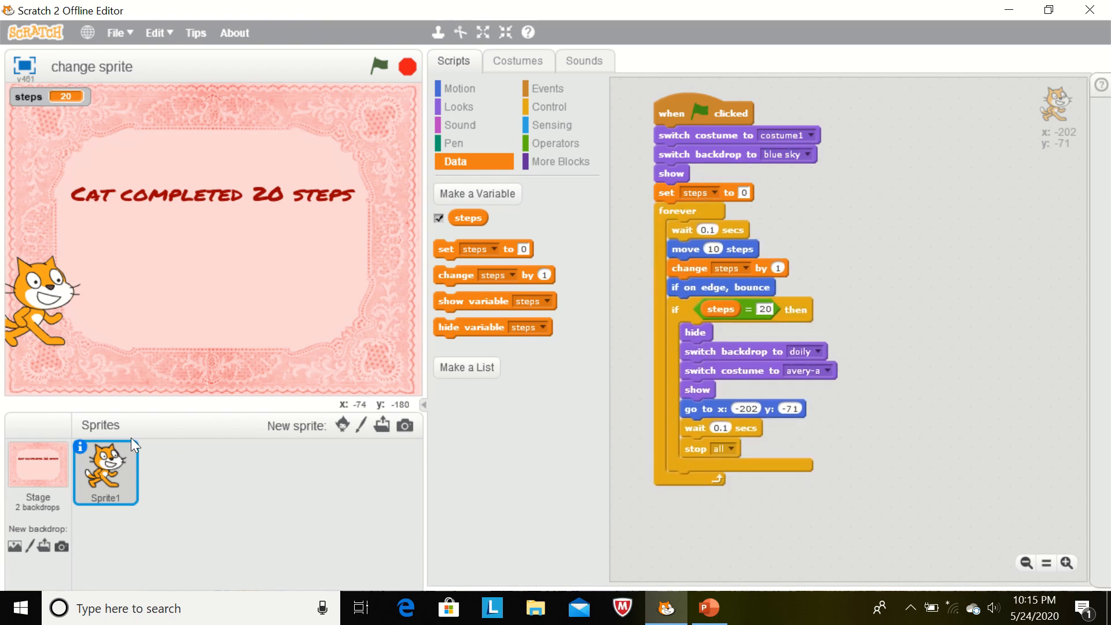
click(518, 60)
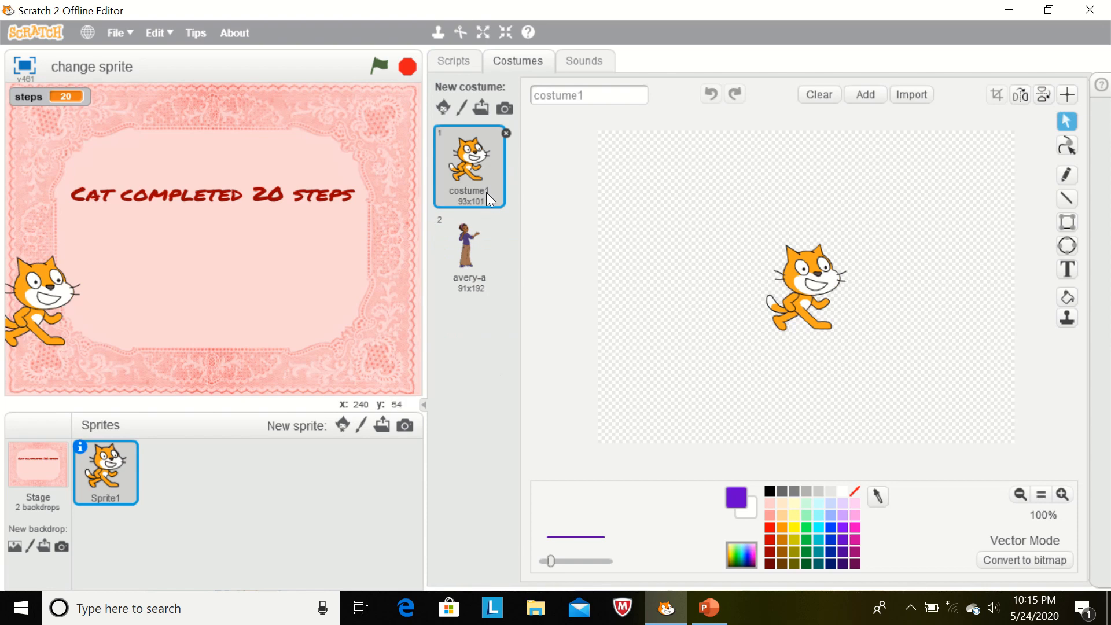
click(454, 60)
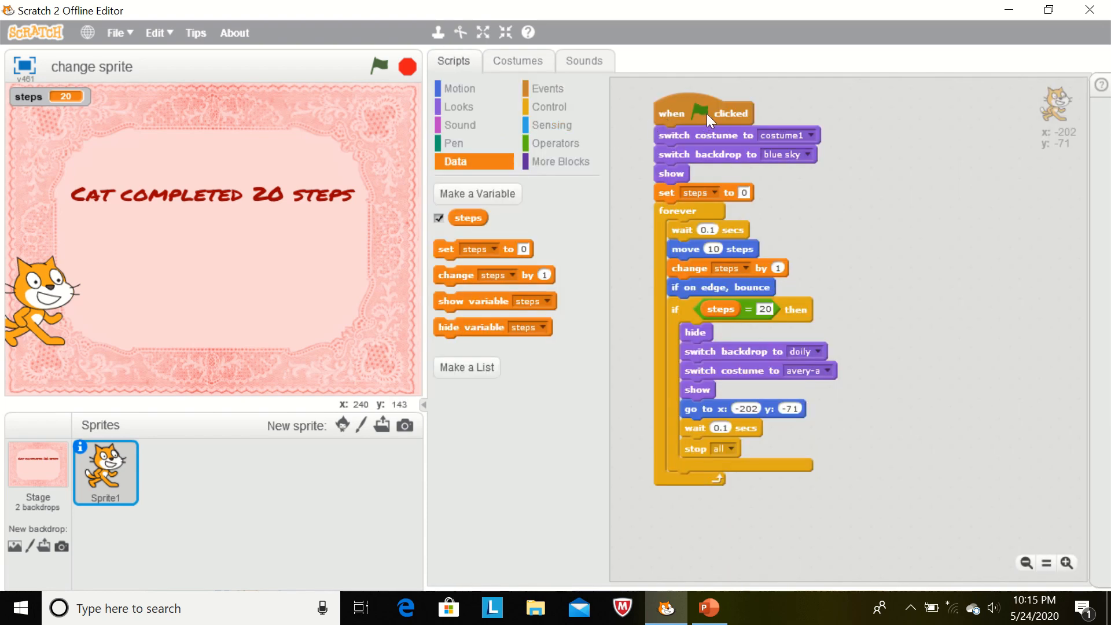
mouse_move(736, 144)
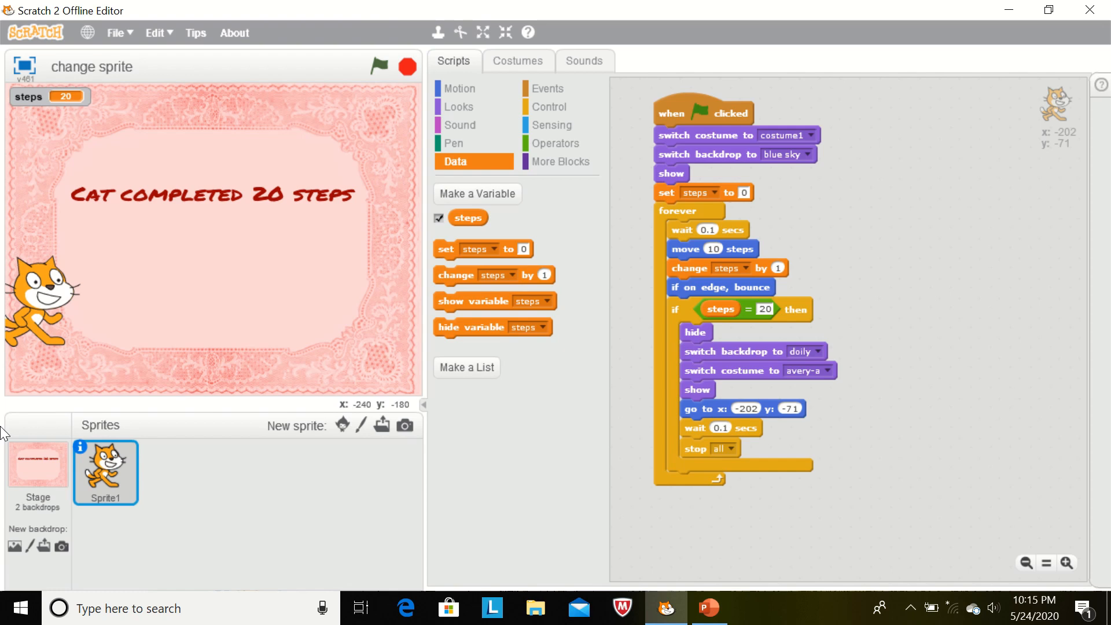
Switch the Stage to the blue sky backdrop and return to Sprite1.
click(37, 466)
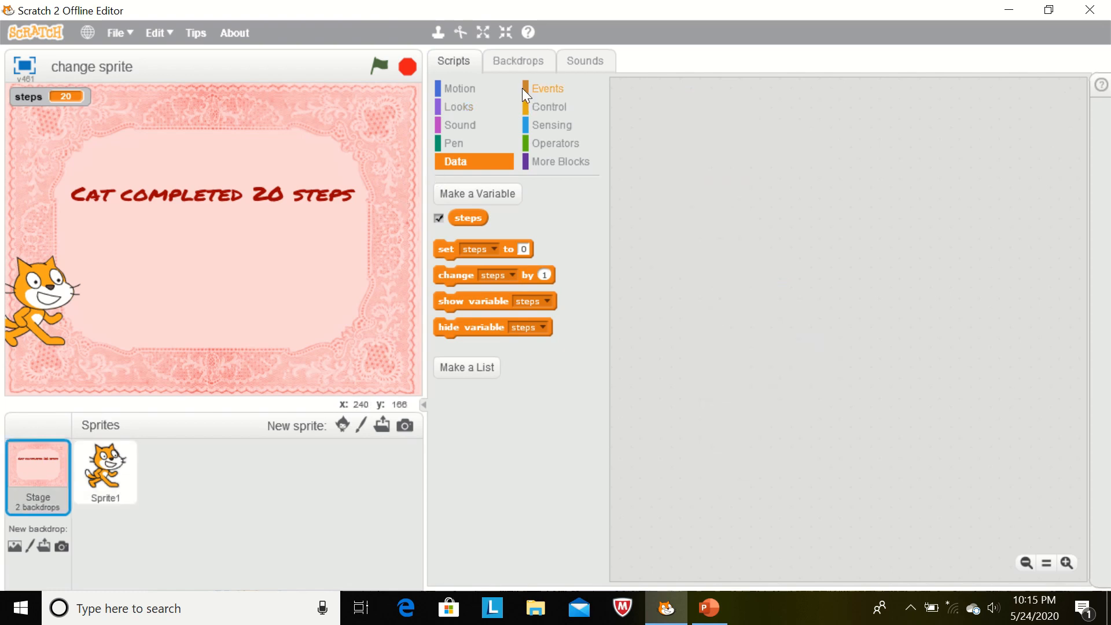
click(518, 60)
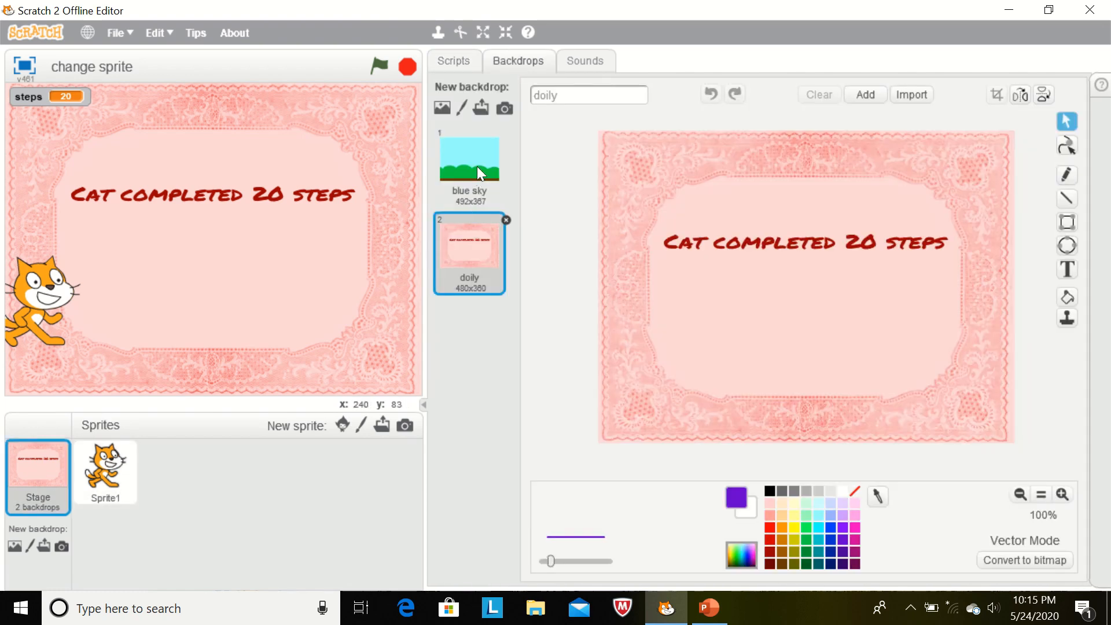
click(454, 60)
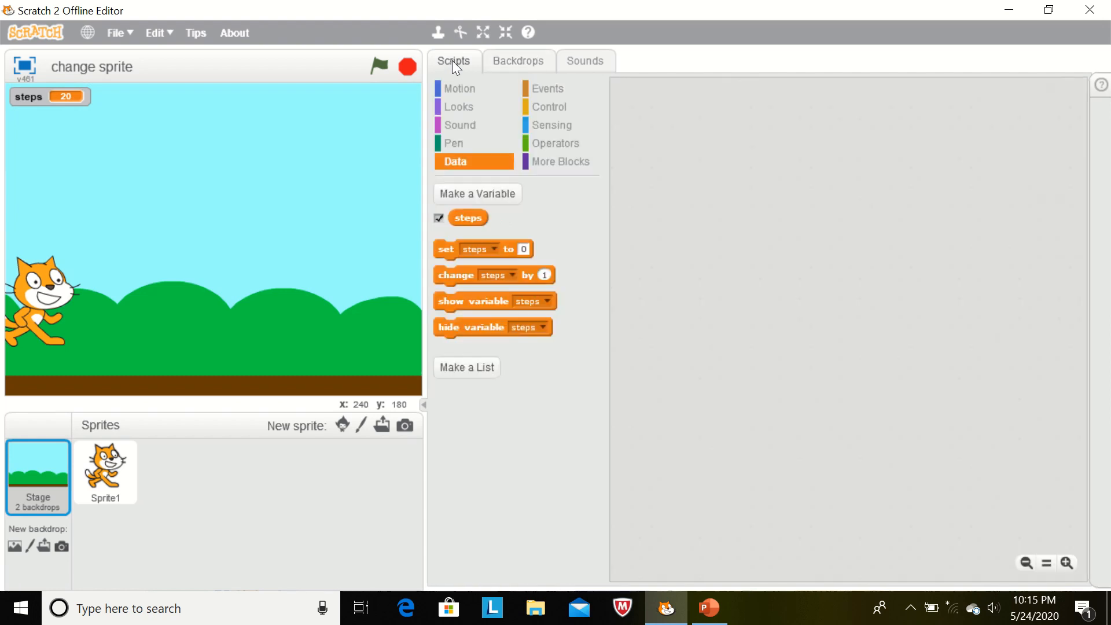
click(105, 473)
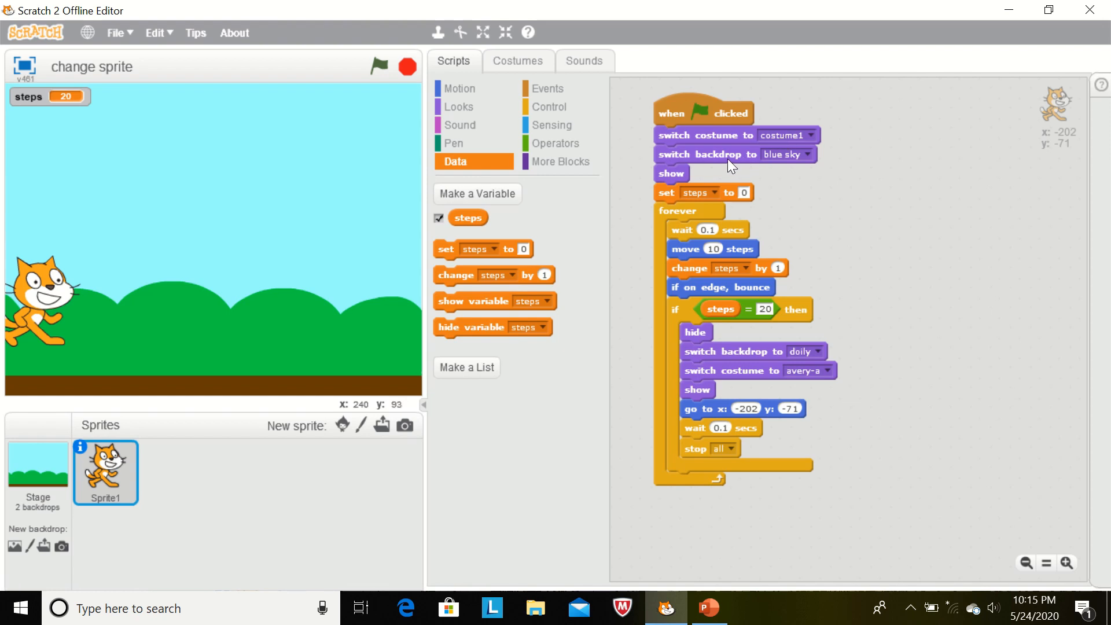
mouse_move(682, 189)
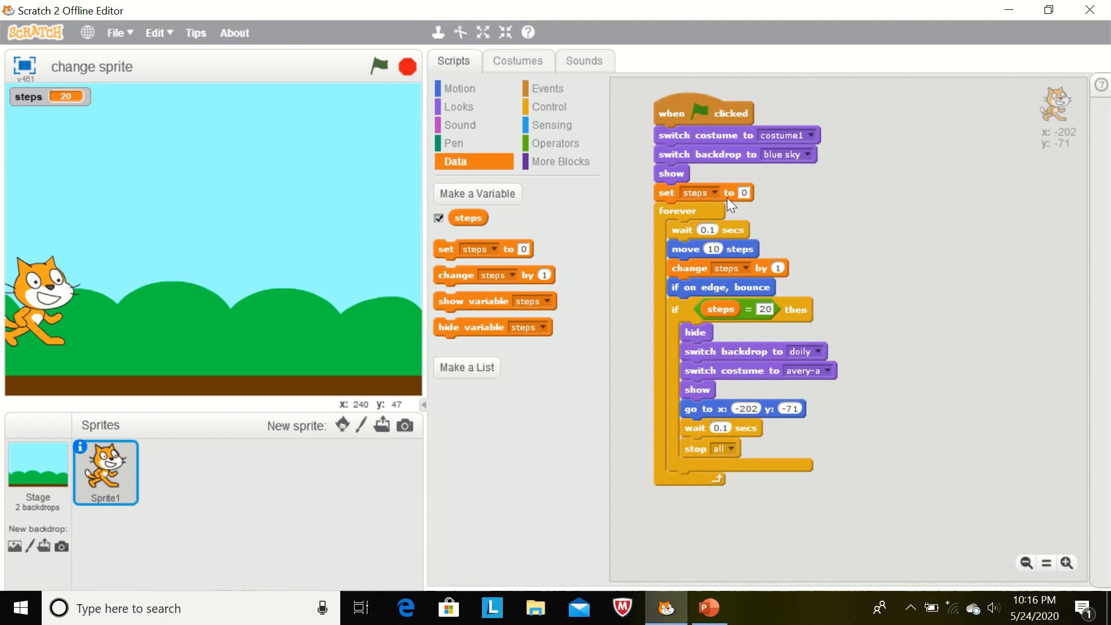
mouse_move(745, 204)
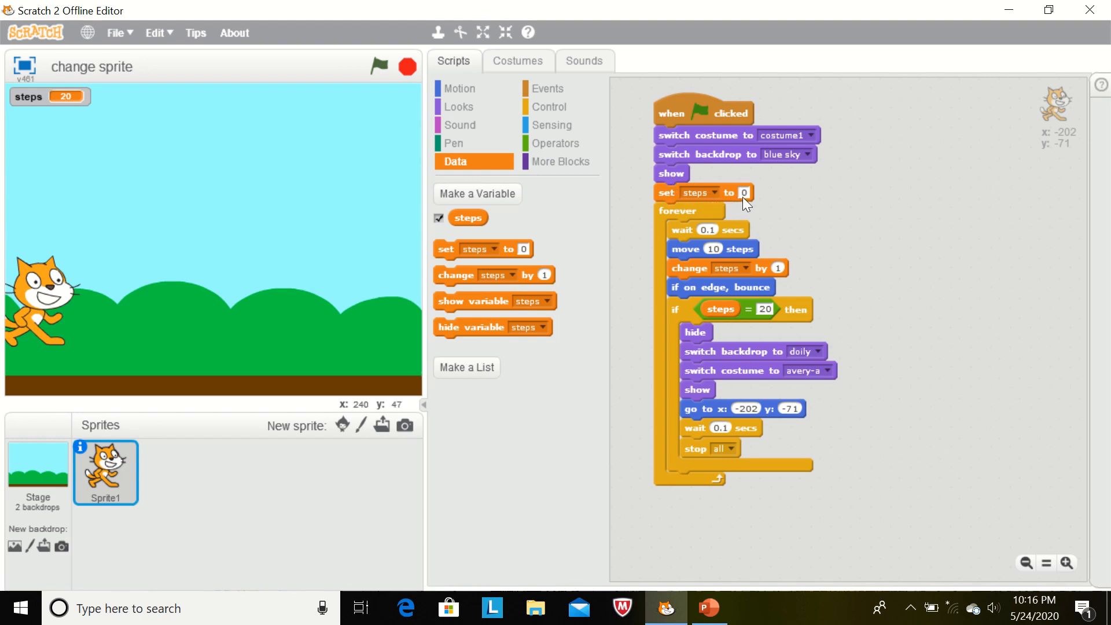
mouse_move(477, 193)
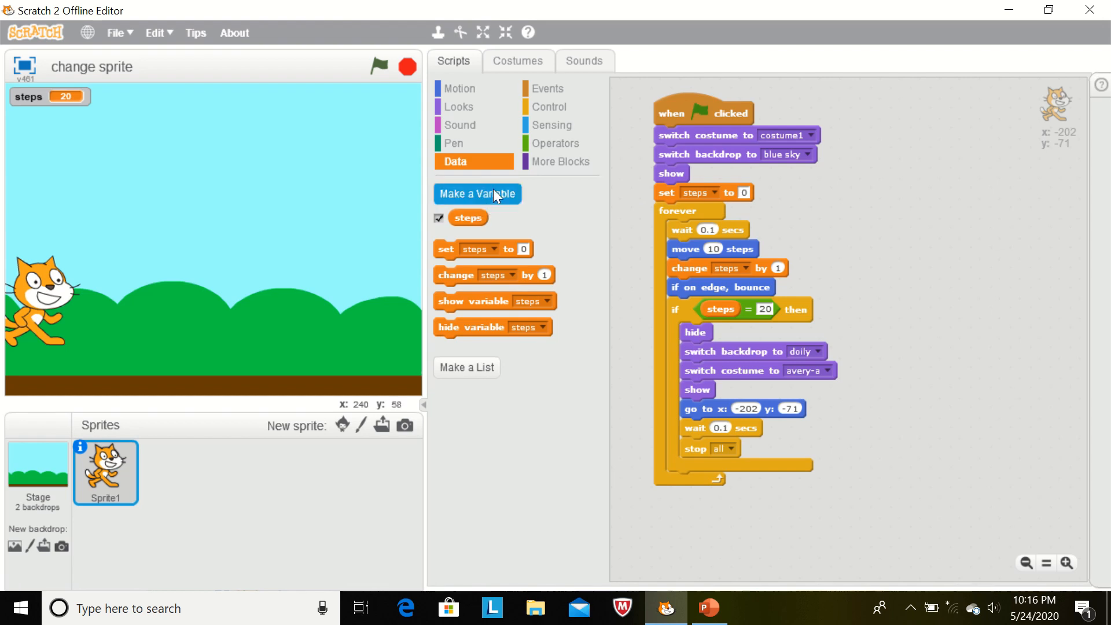
click(477, 193)
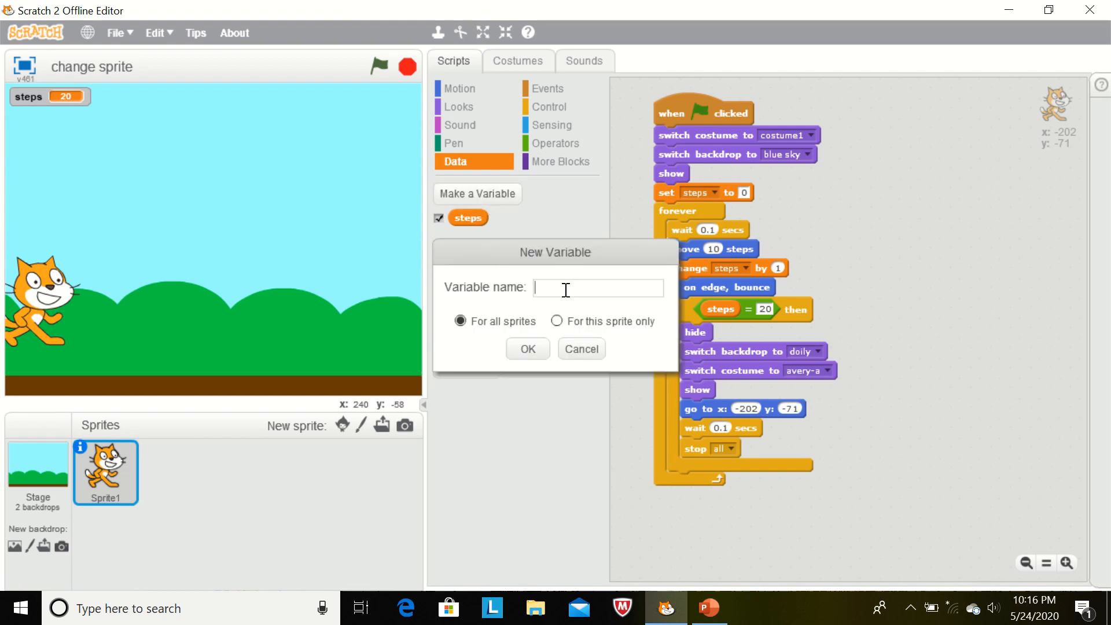
text(steps)
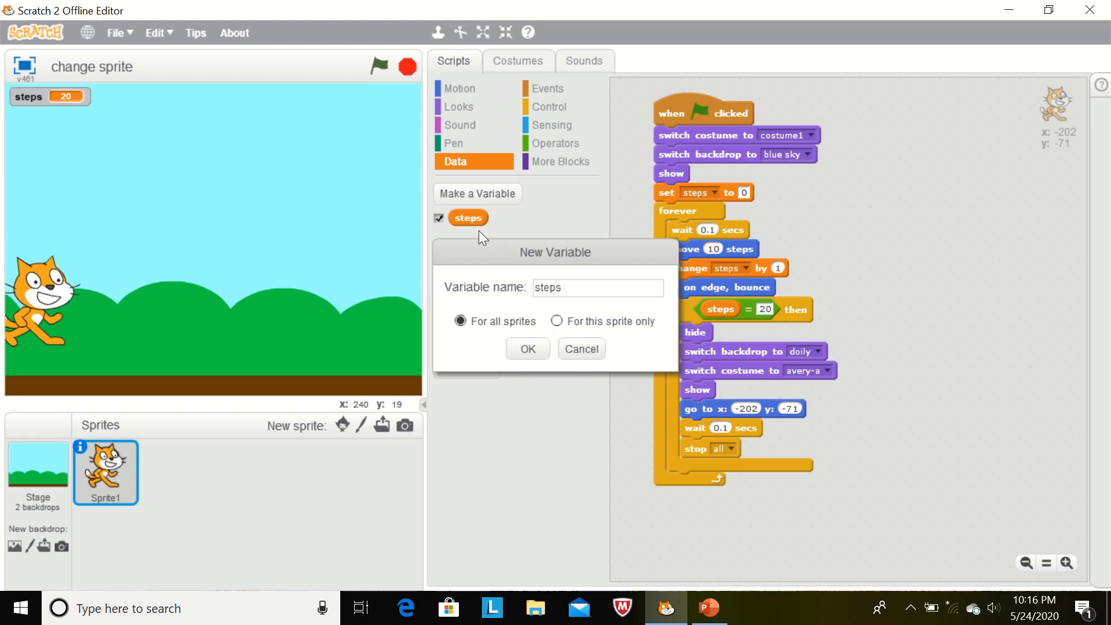
click(527, 348)
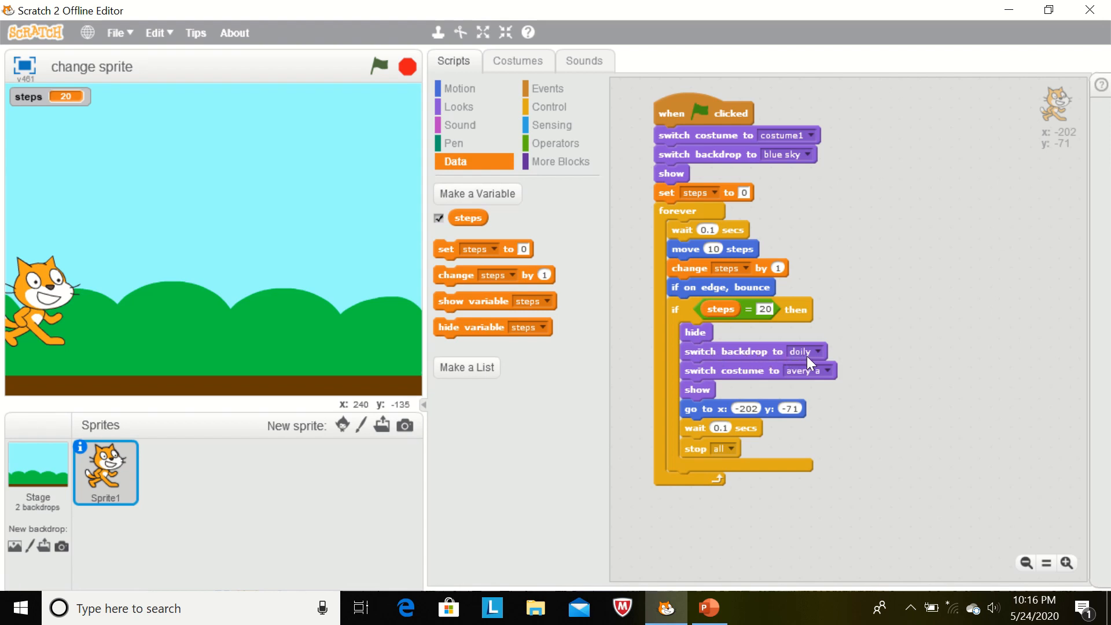
click(37, 473)
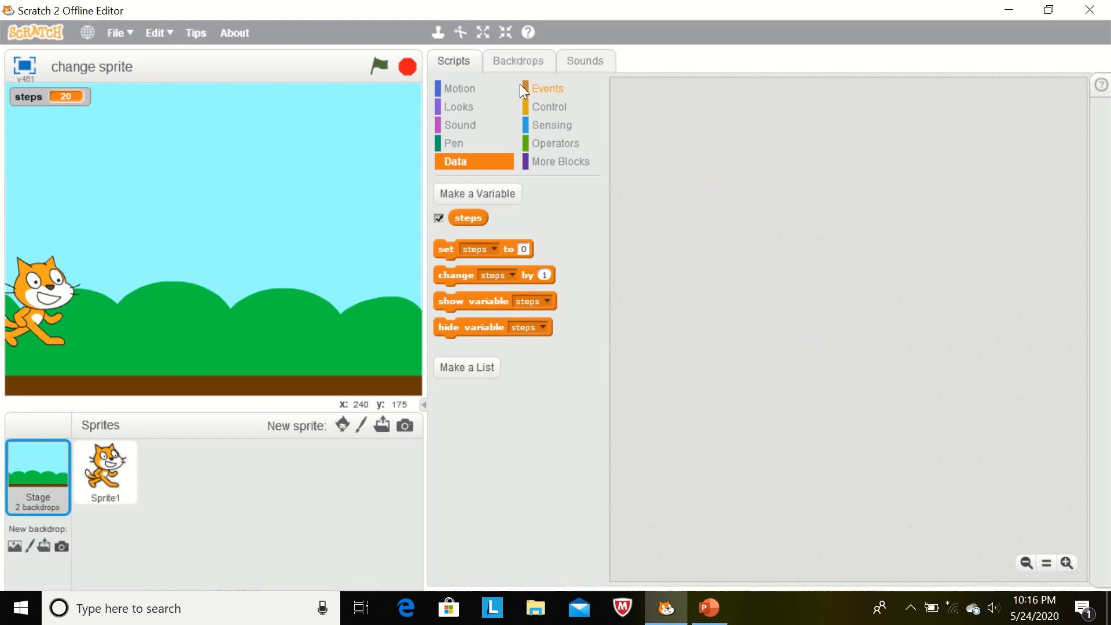
click(518, 60)
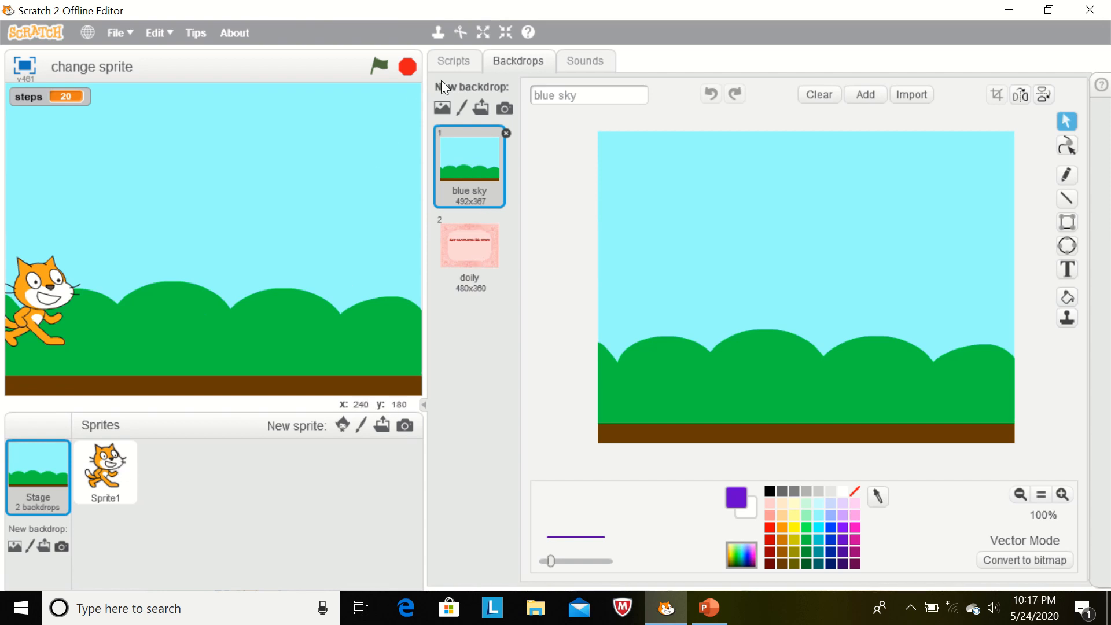
click(453, 60)
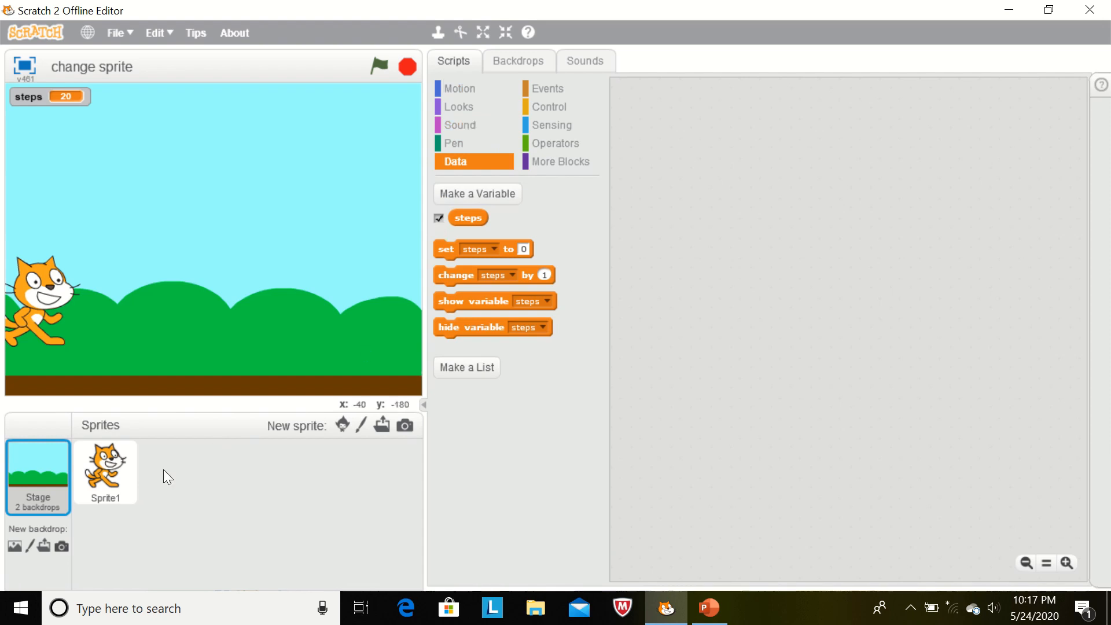
click(106, 473)
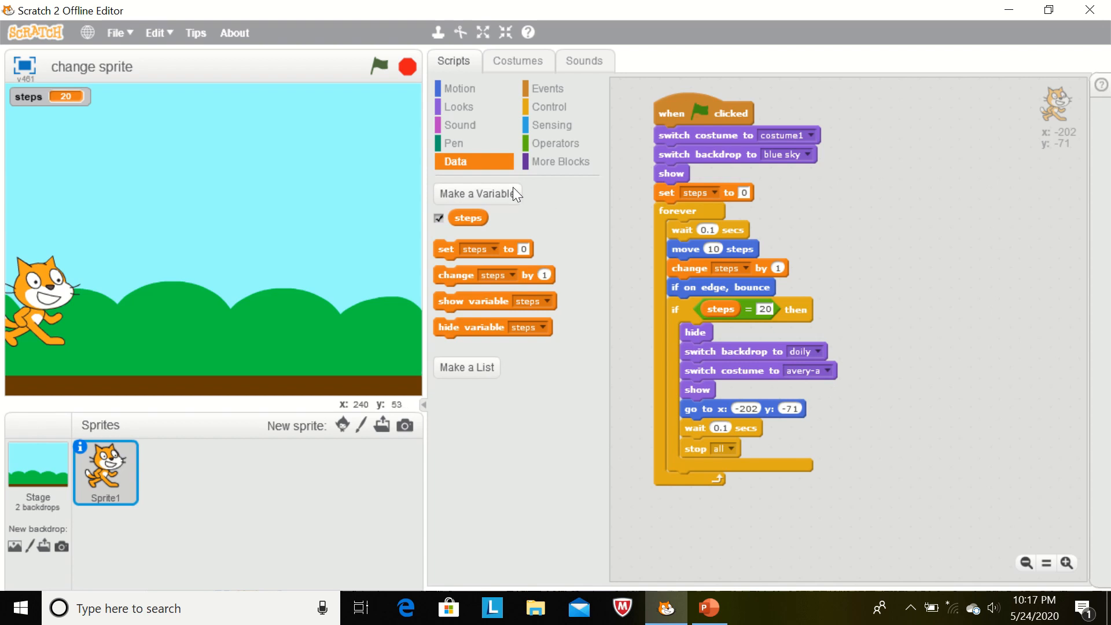
click(518, 60)
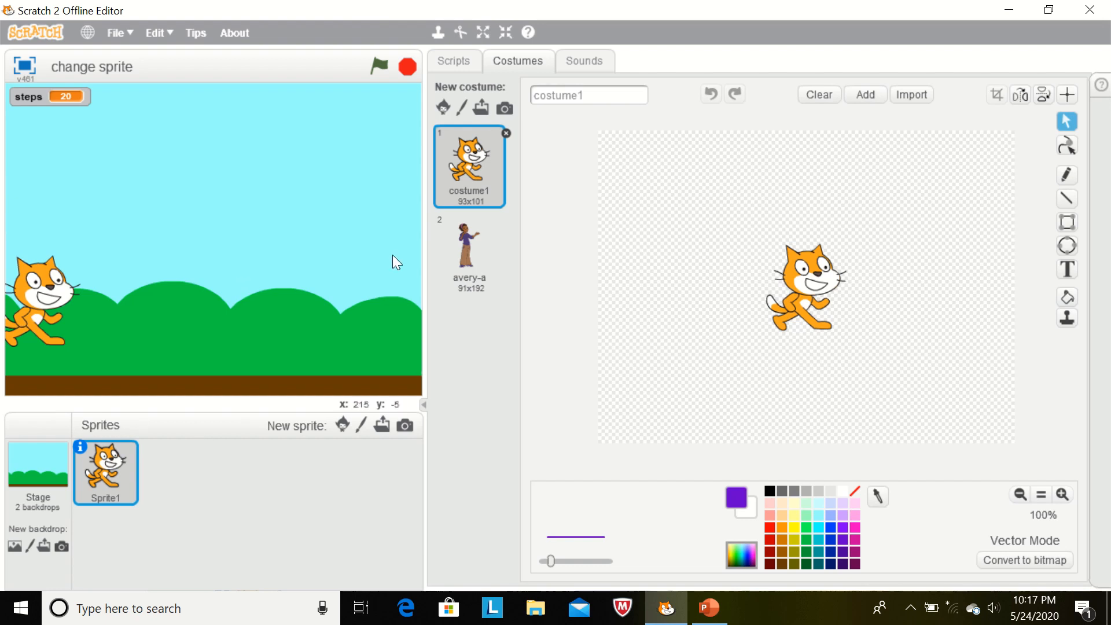
click(454, 61)
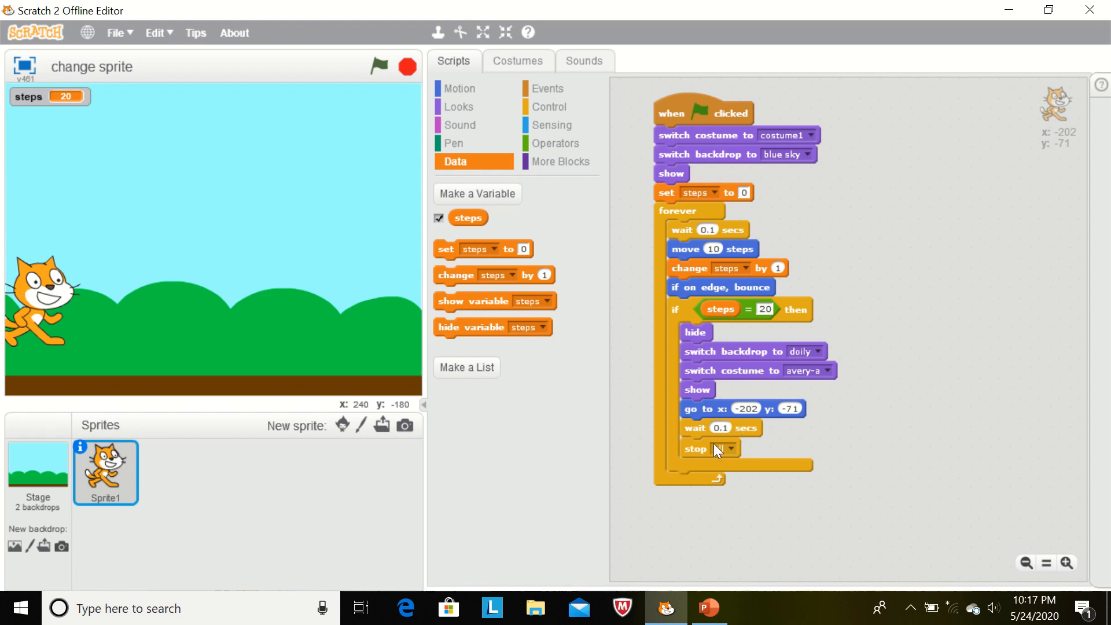
Run the green-flag script and watch the cat reach 20 steps before doily and avery-a appear.
click(716, 449)
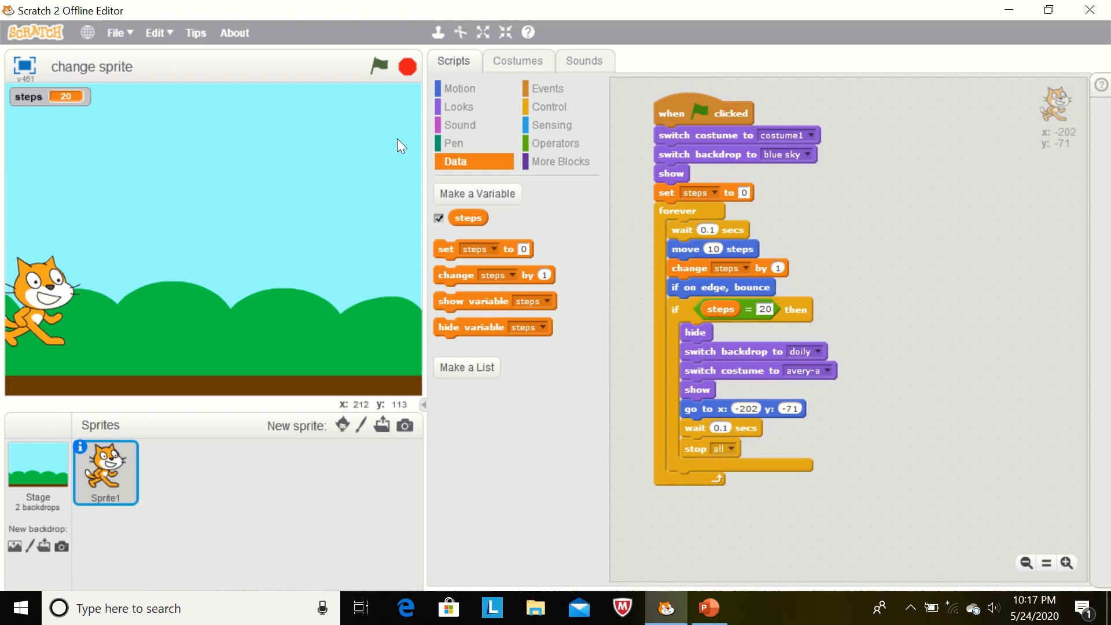
click(379, 66)
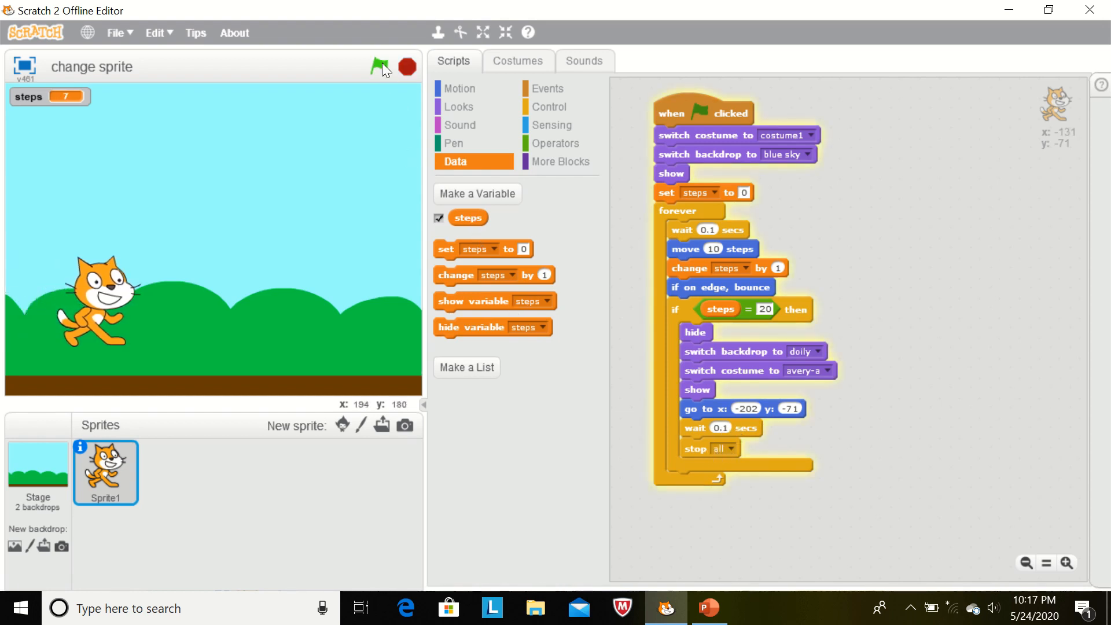
click(379, 66)
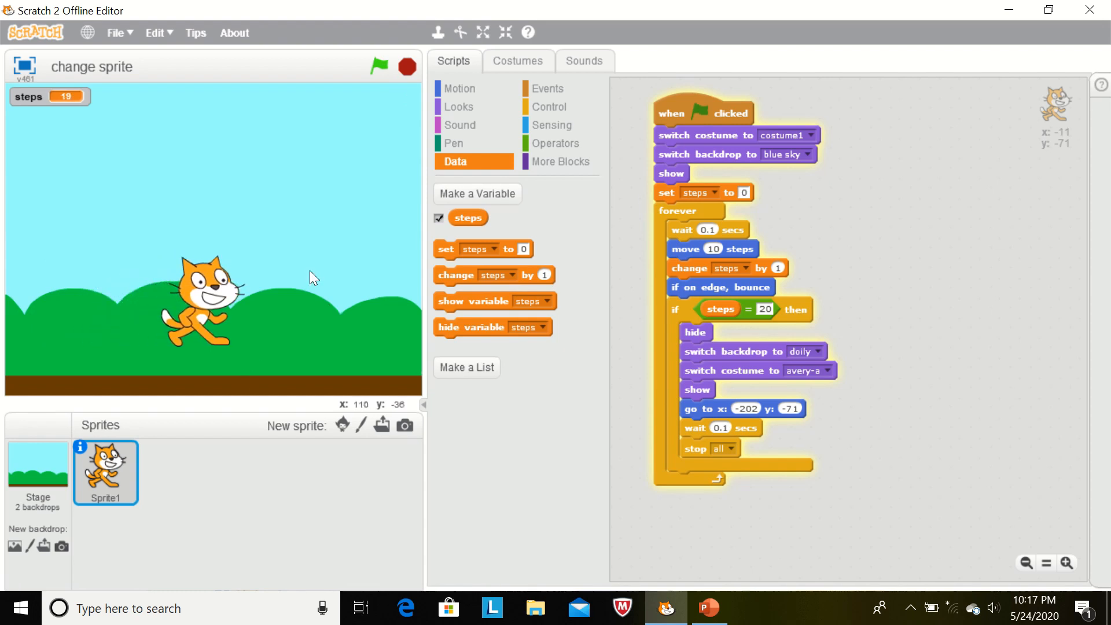
click(378, 64)
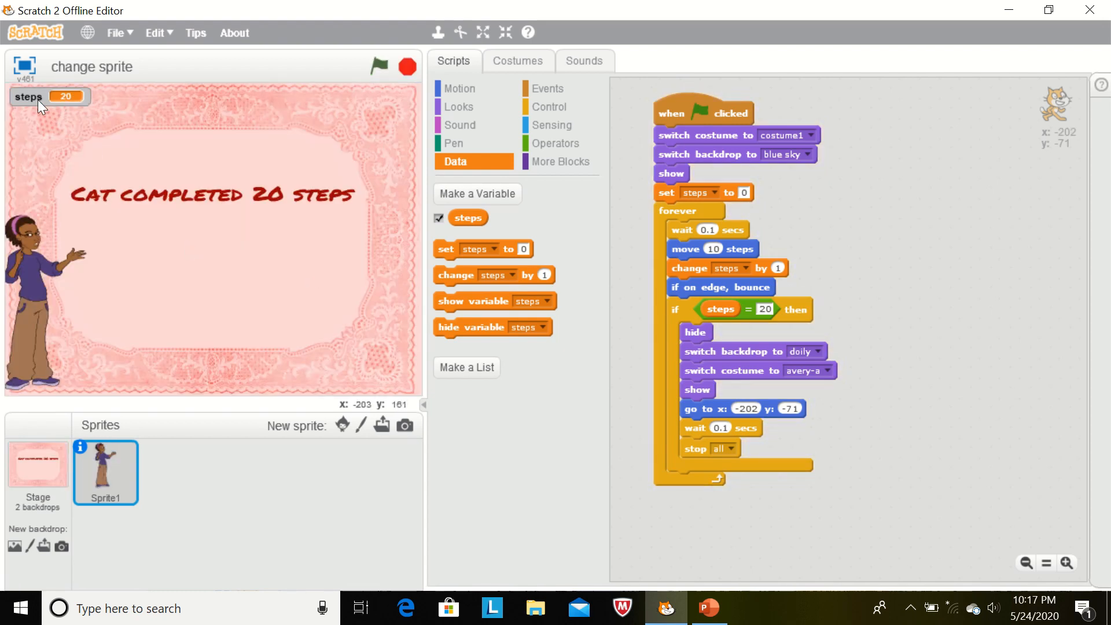
mouse_move(73, 106)
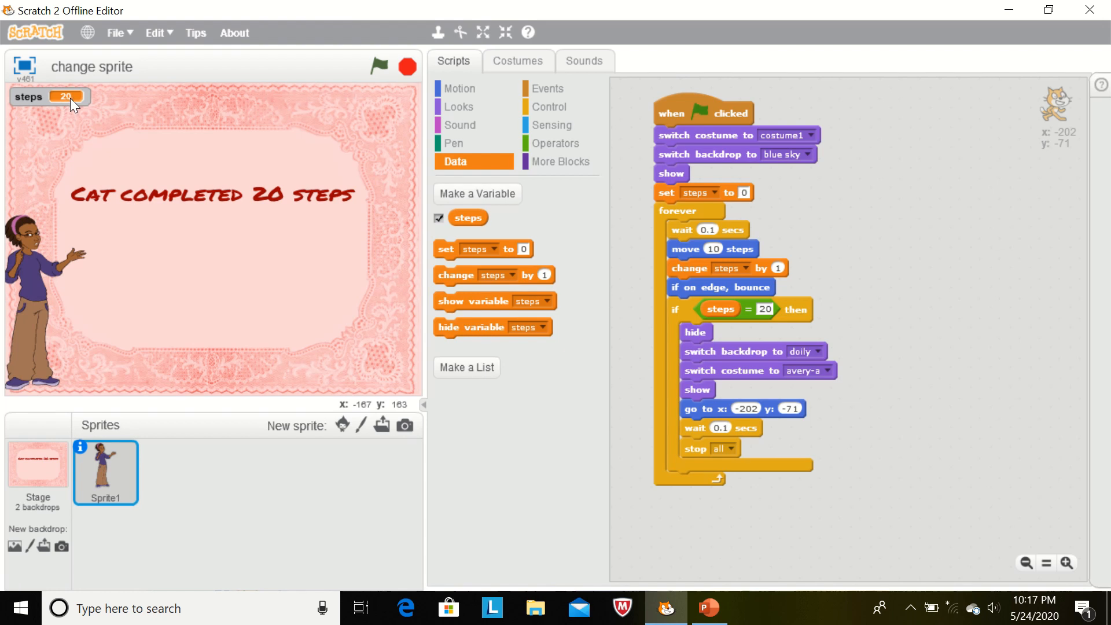
mouse_move(249, 268)
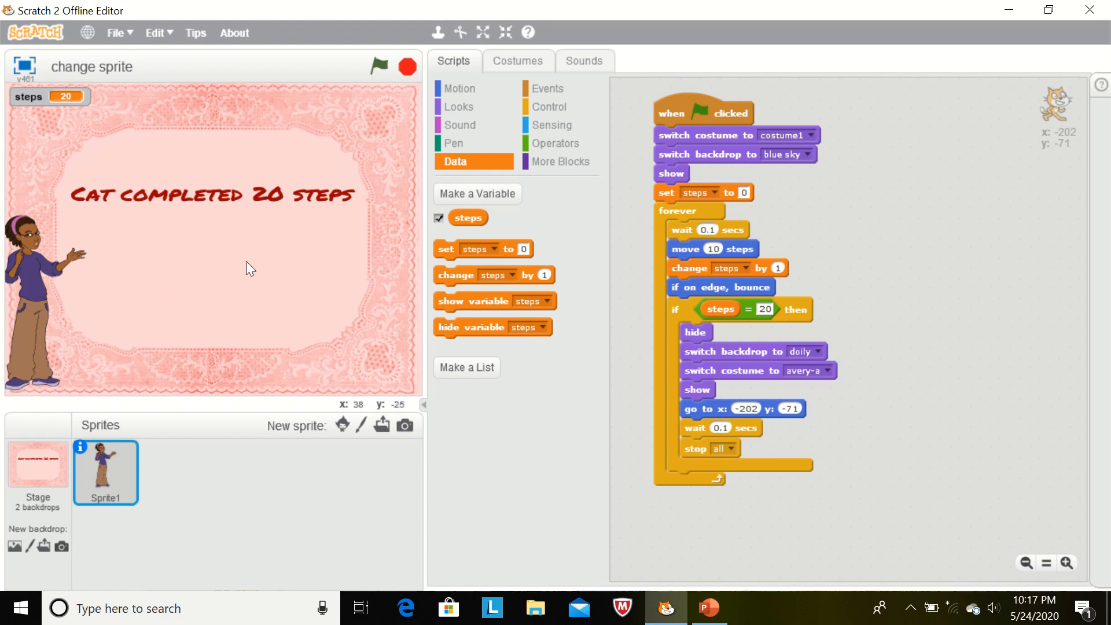
mouse_move(37, 277)
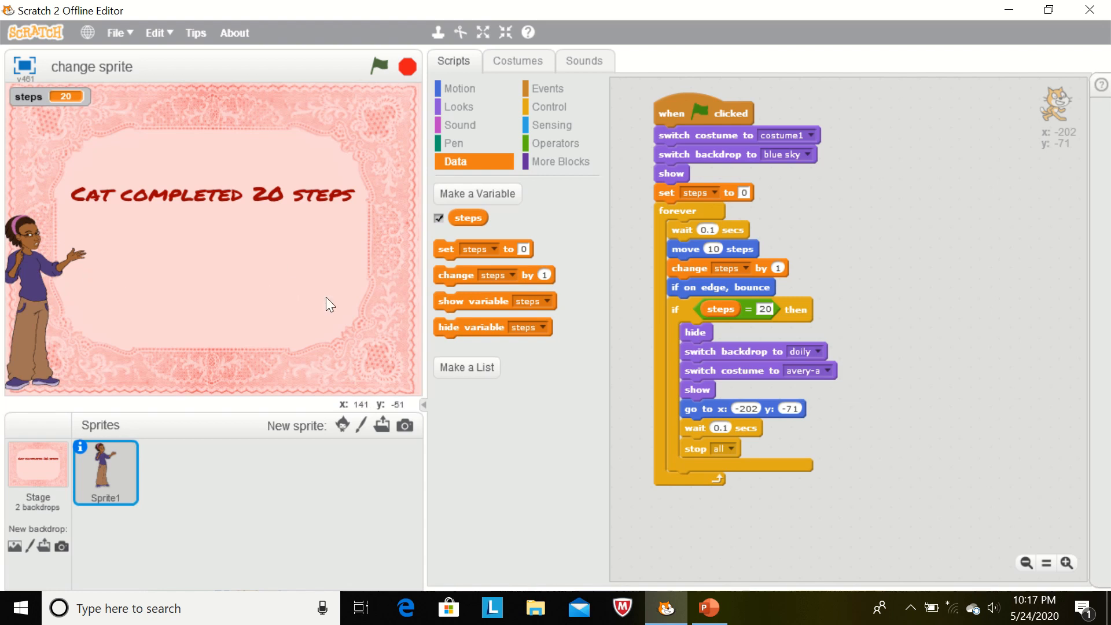
mouse_move(558, 242)
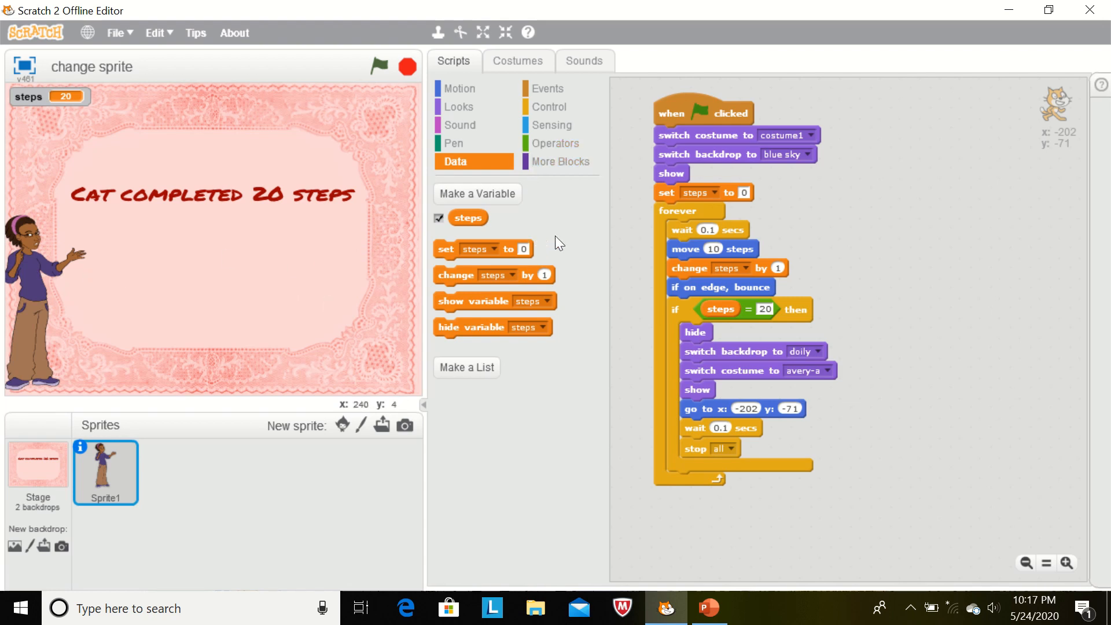
mouse_move(556, 212)
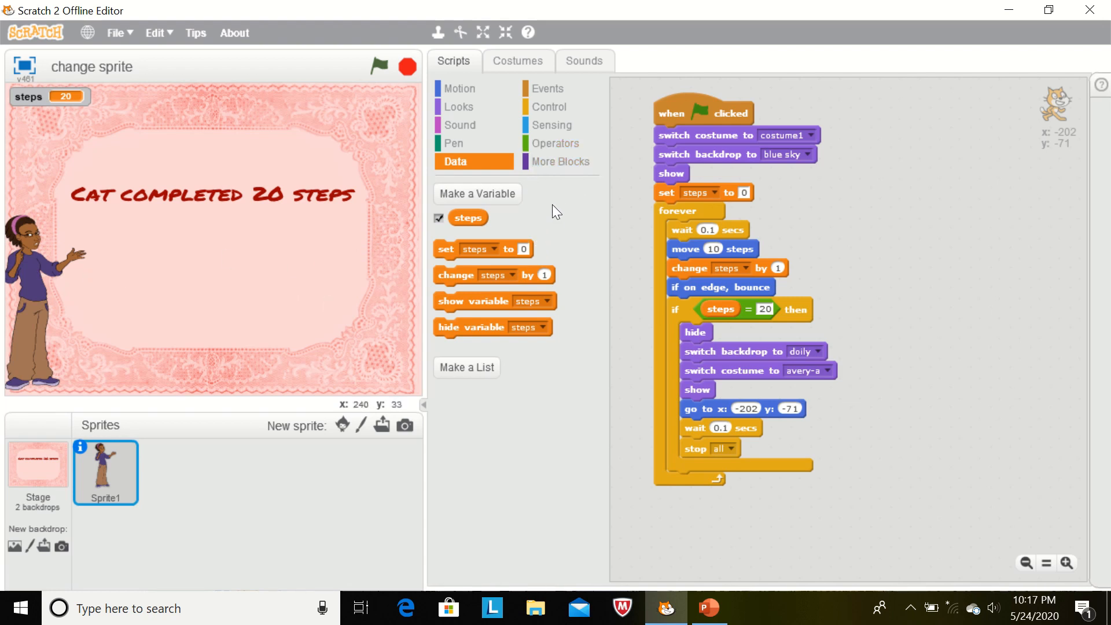
mouse_move(547, 213)
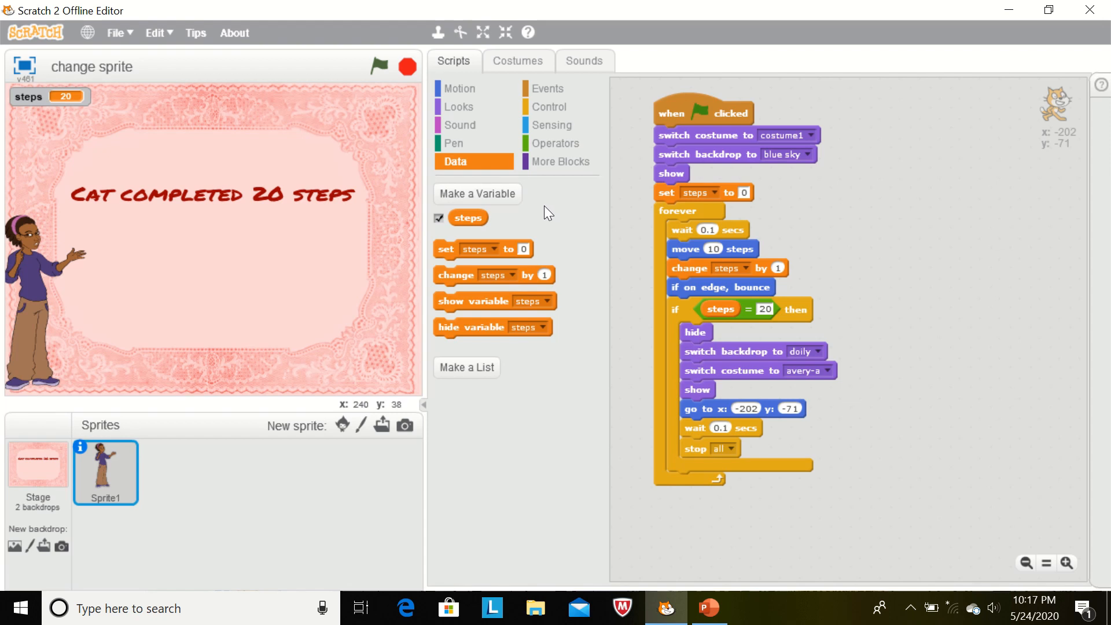